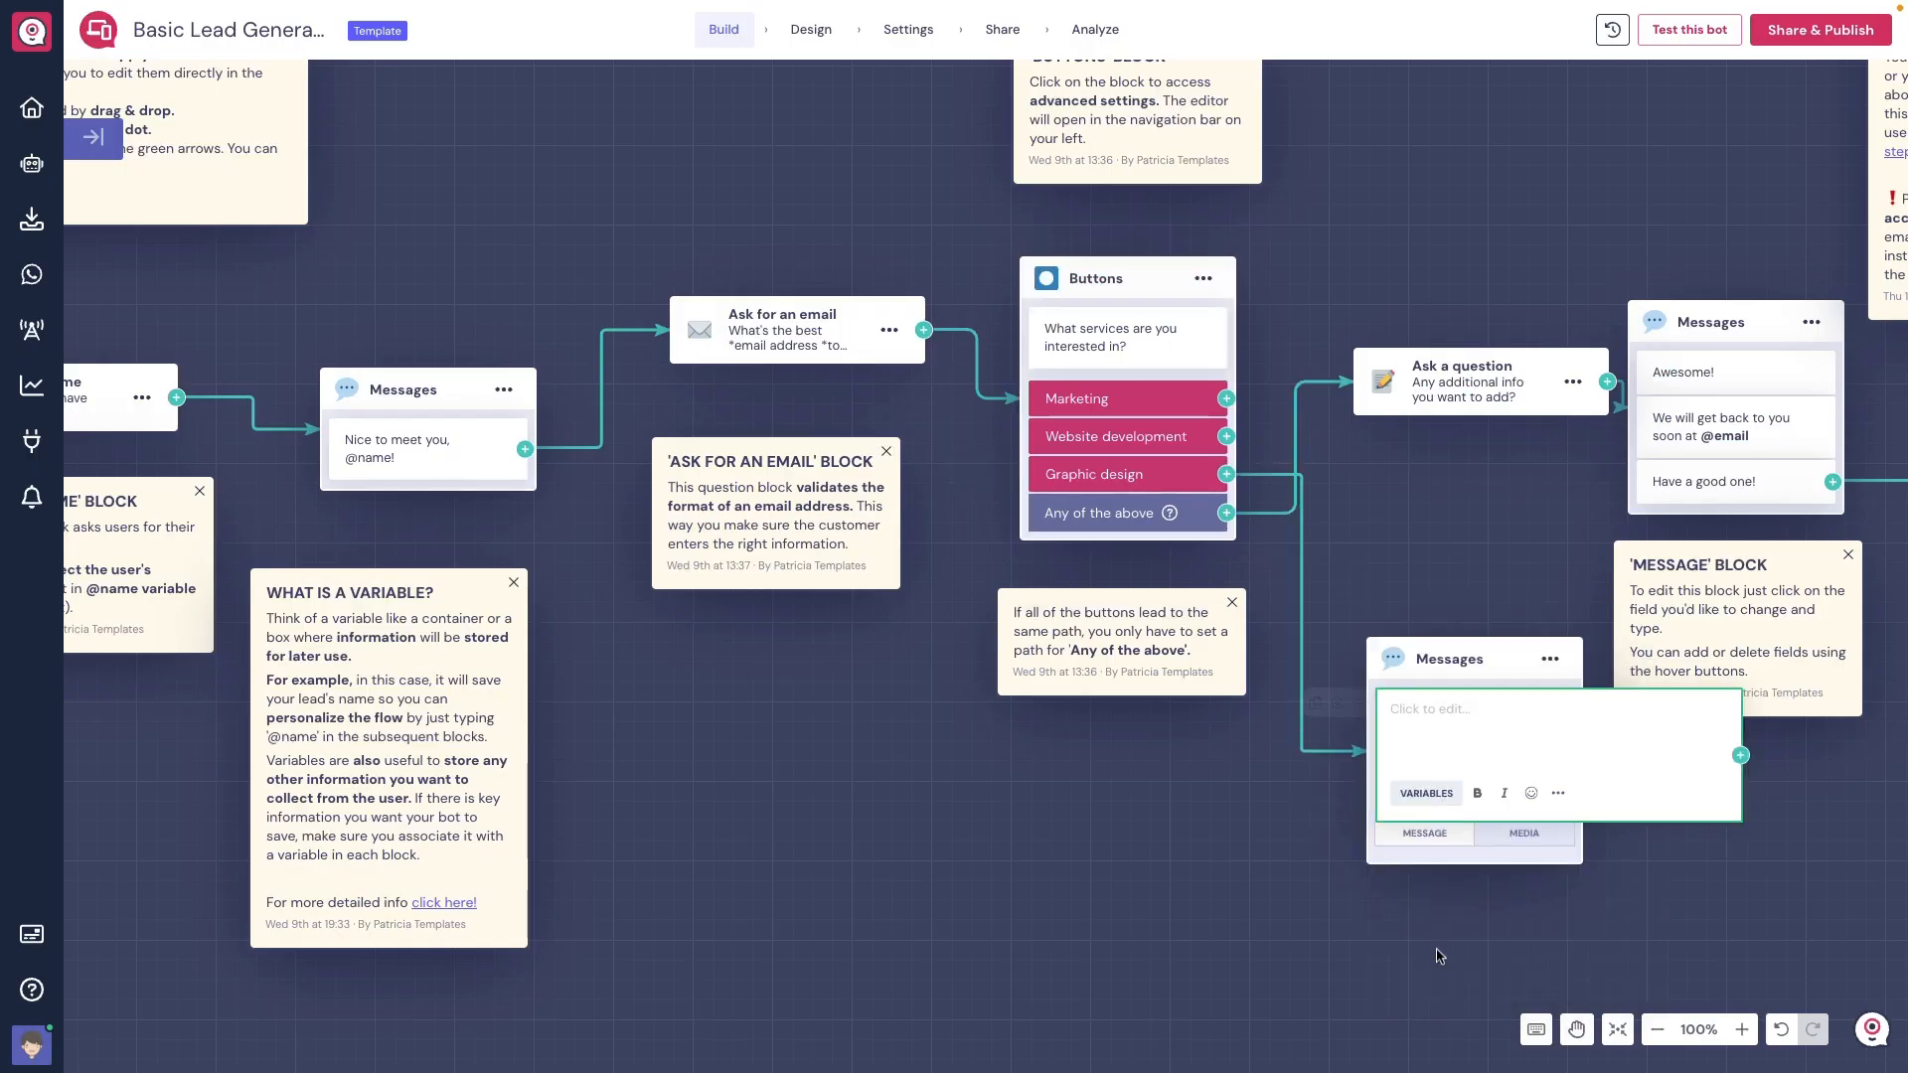
Step: Preview the Share and Analyze pages, then return to the Landbot home dashboard
left_click(974, 28)
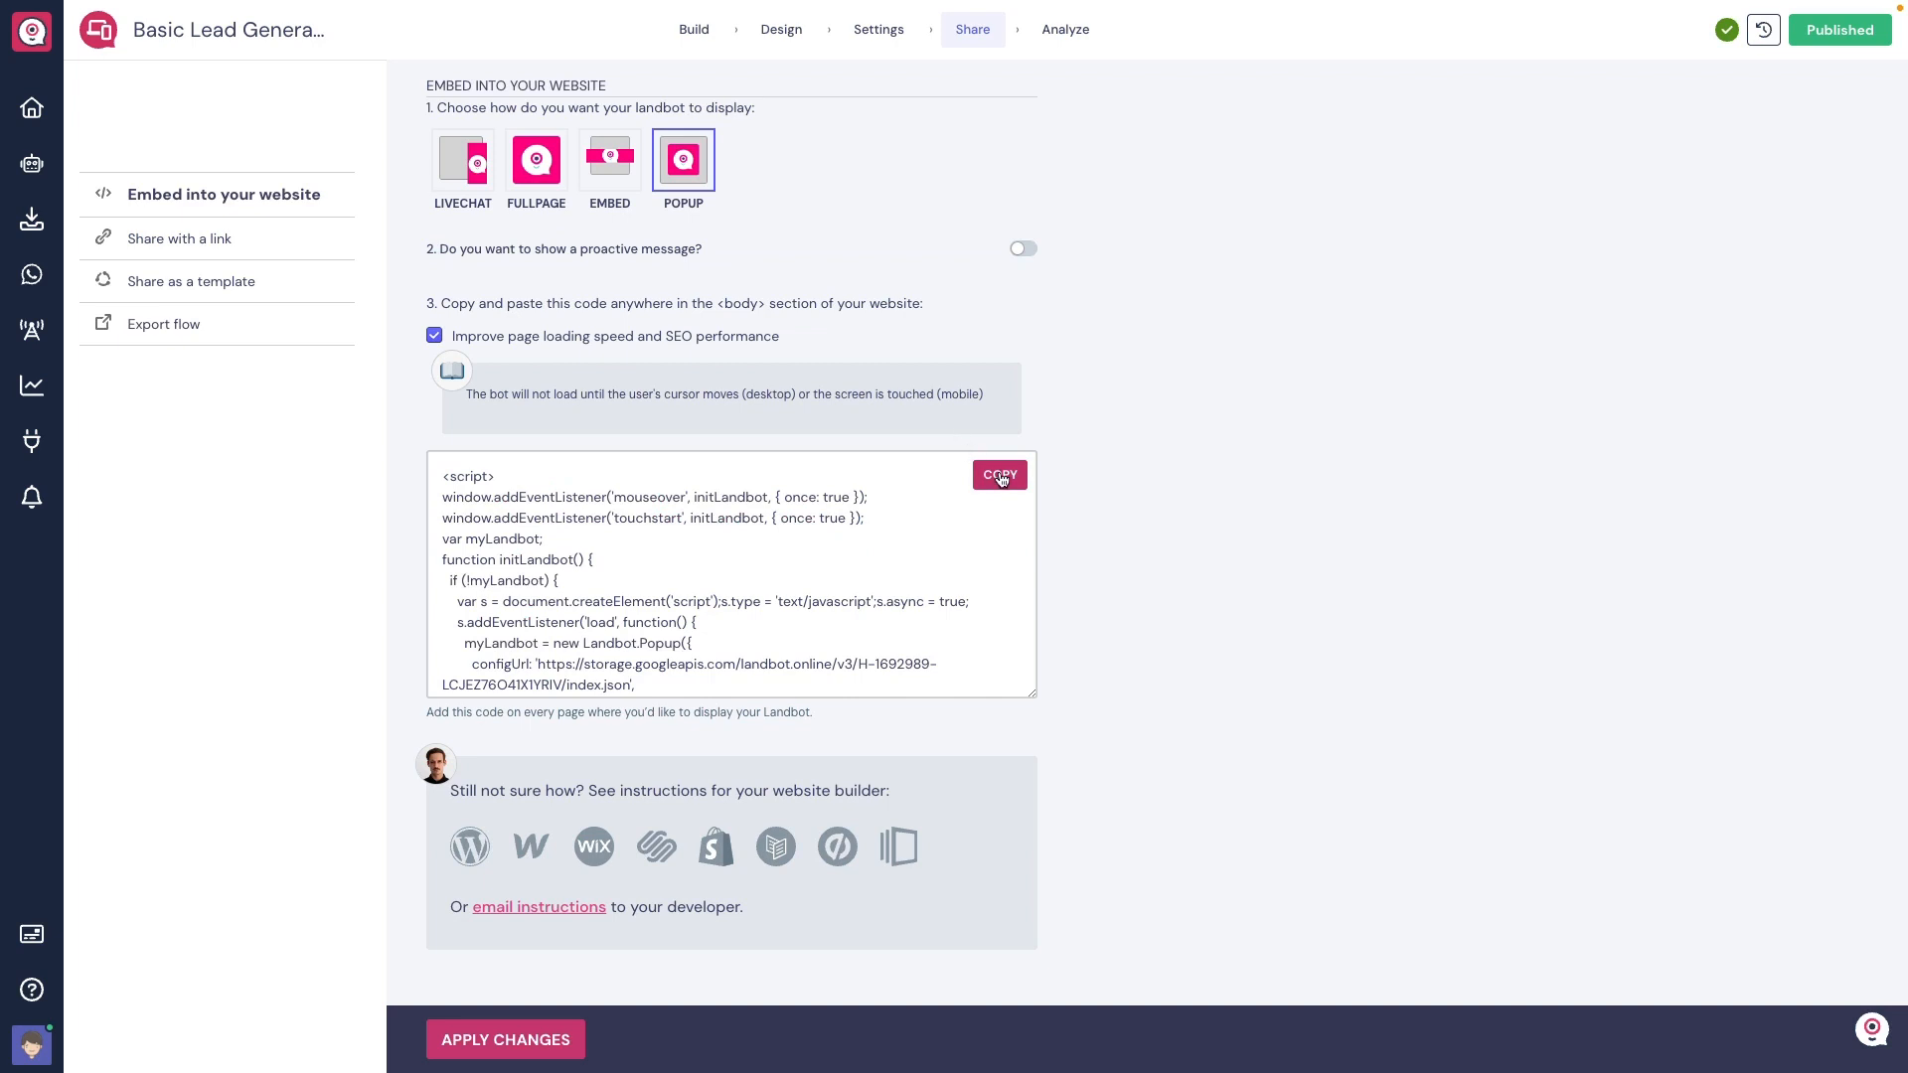
left_click(1065, 28)
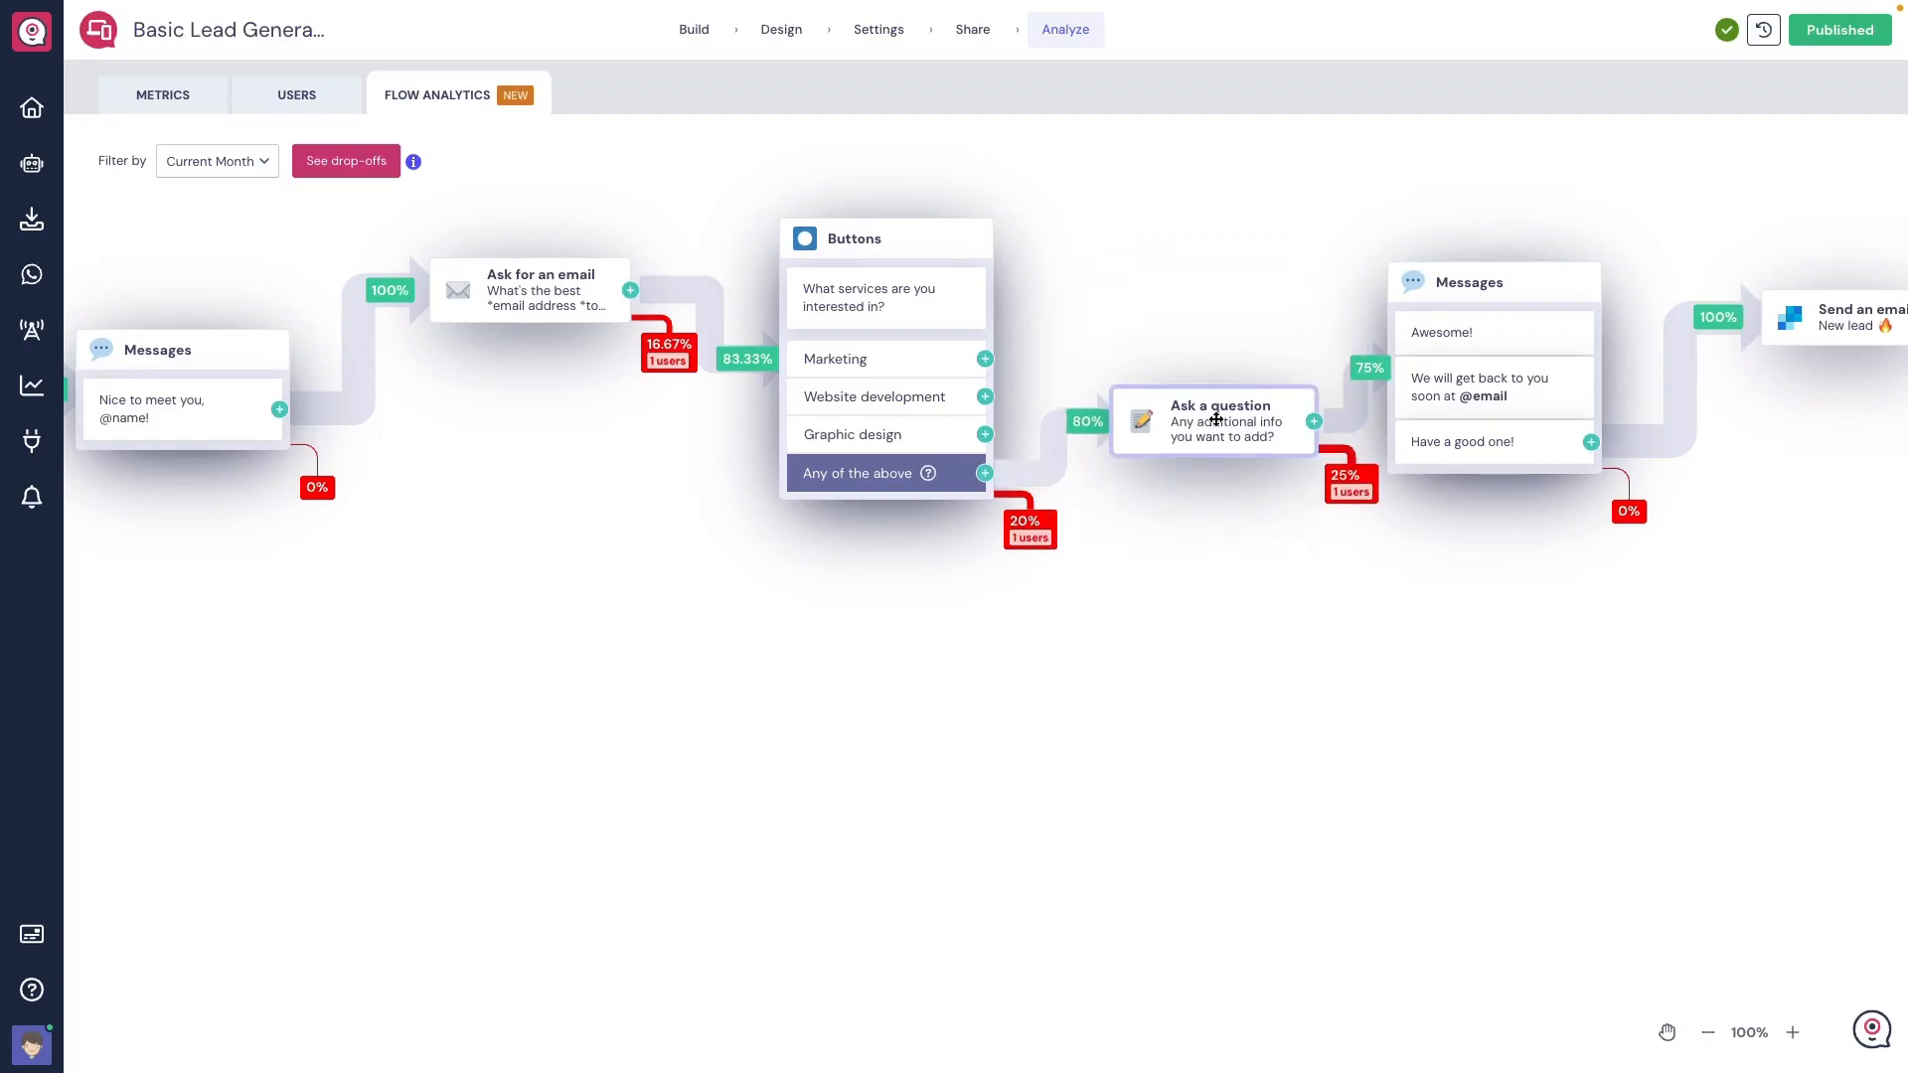
left_click(30, 108)
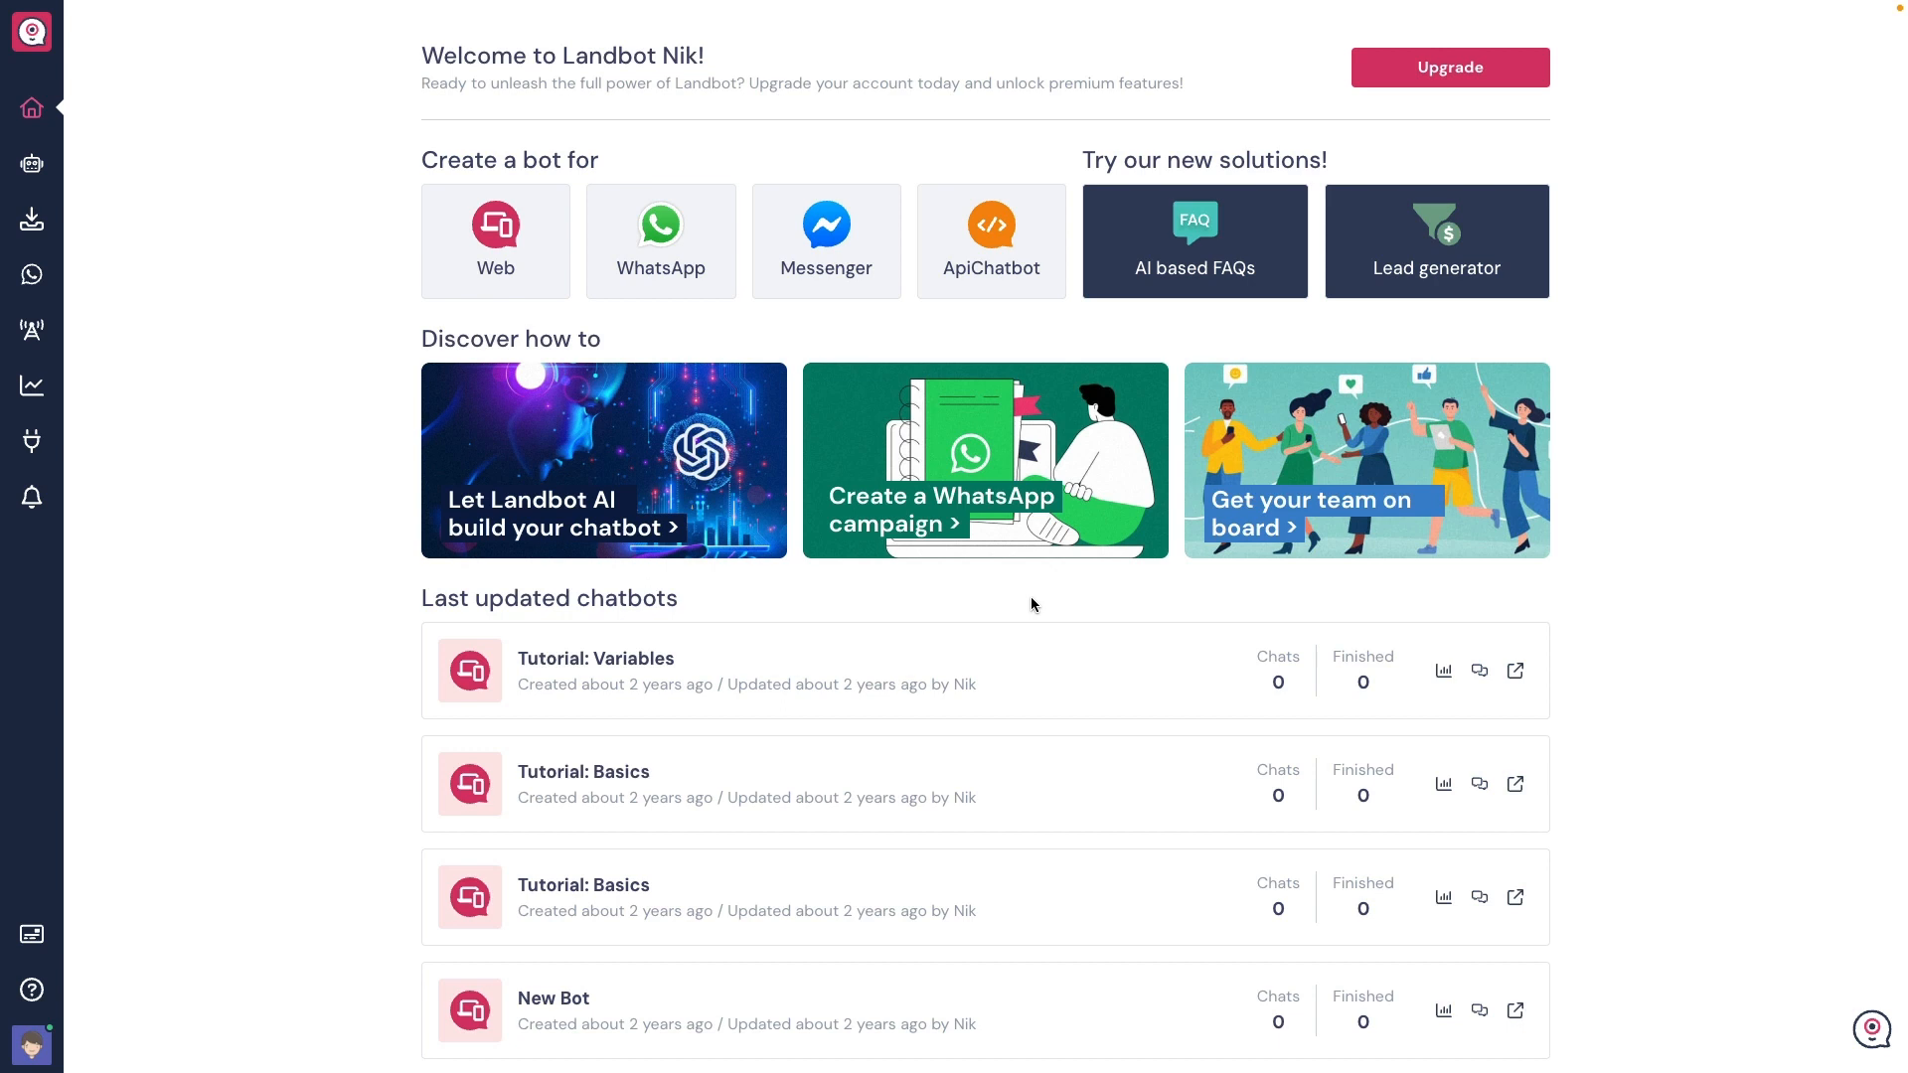
mouse_move(543, 260)
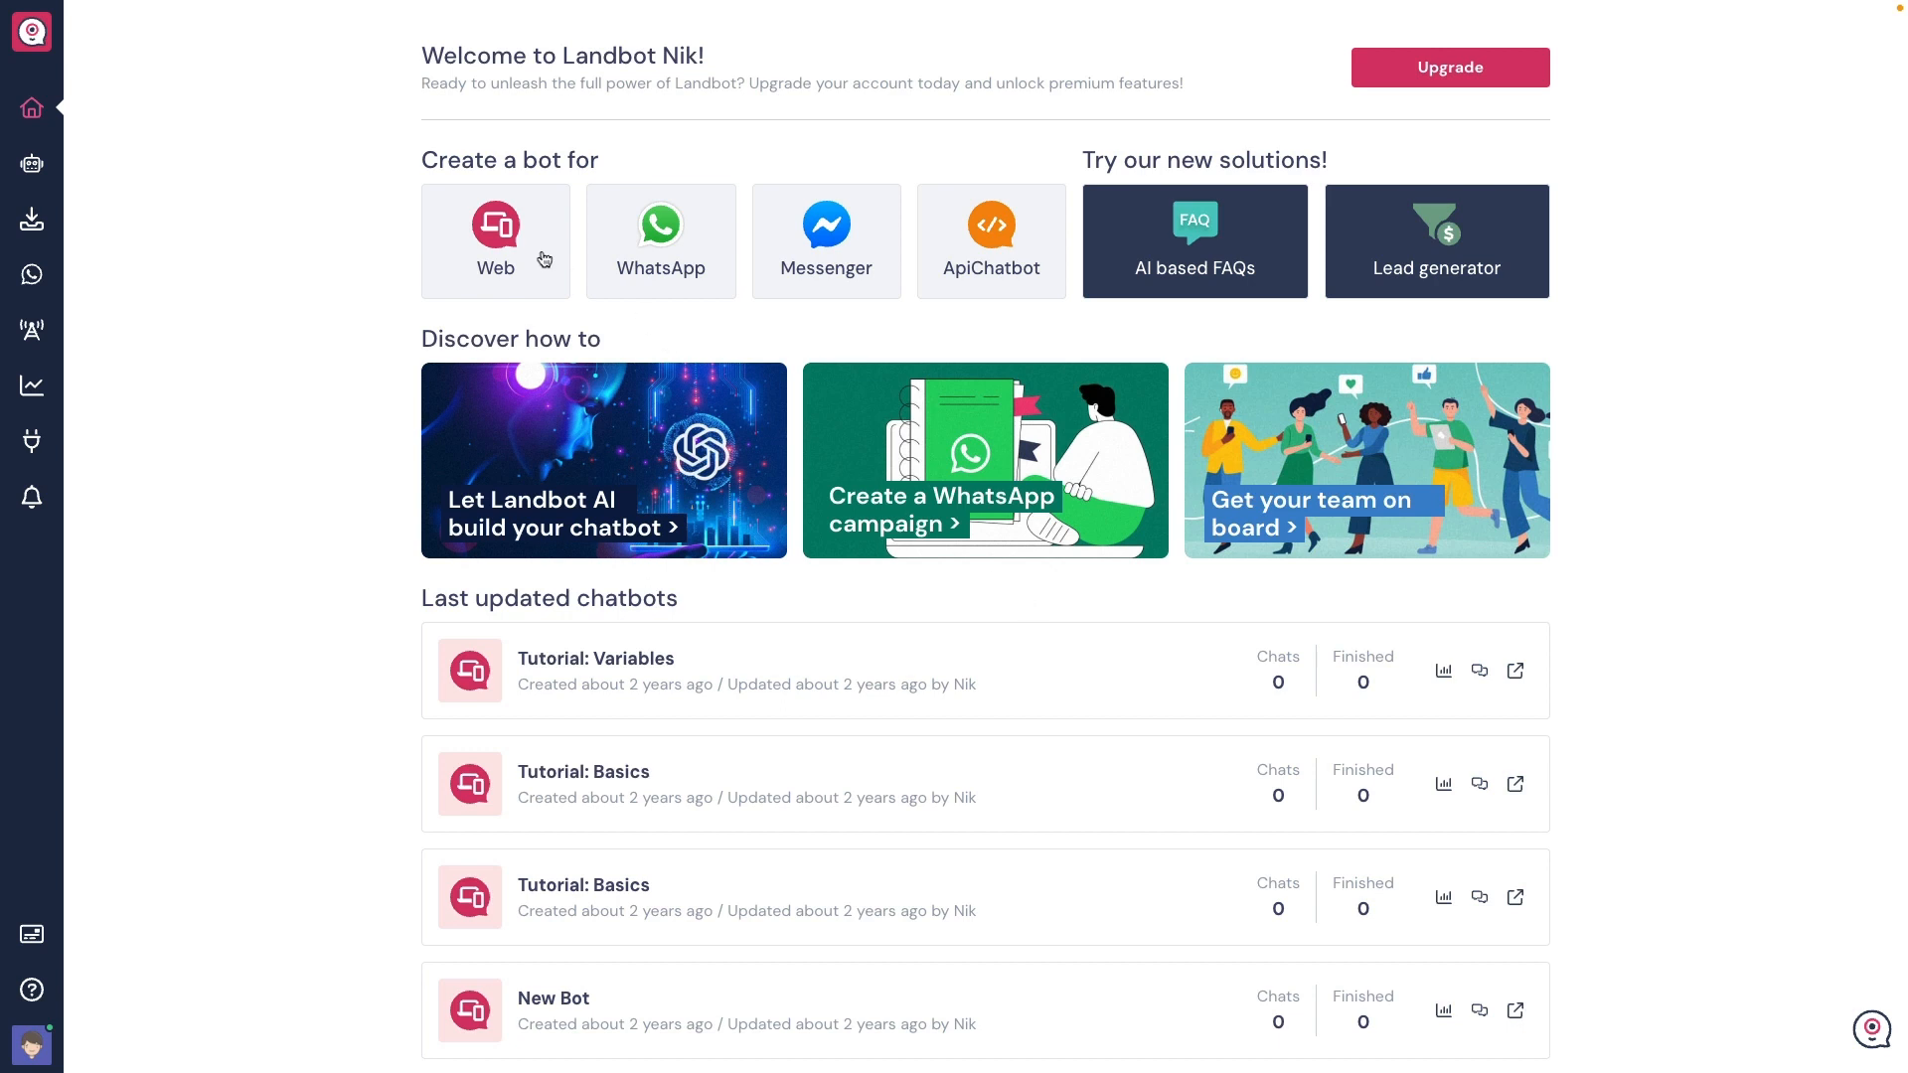
Step: Create a new web chatbot from the Basic Lead Generation template
left_click(497, 241)
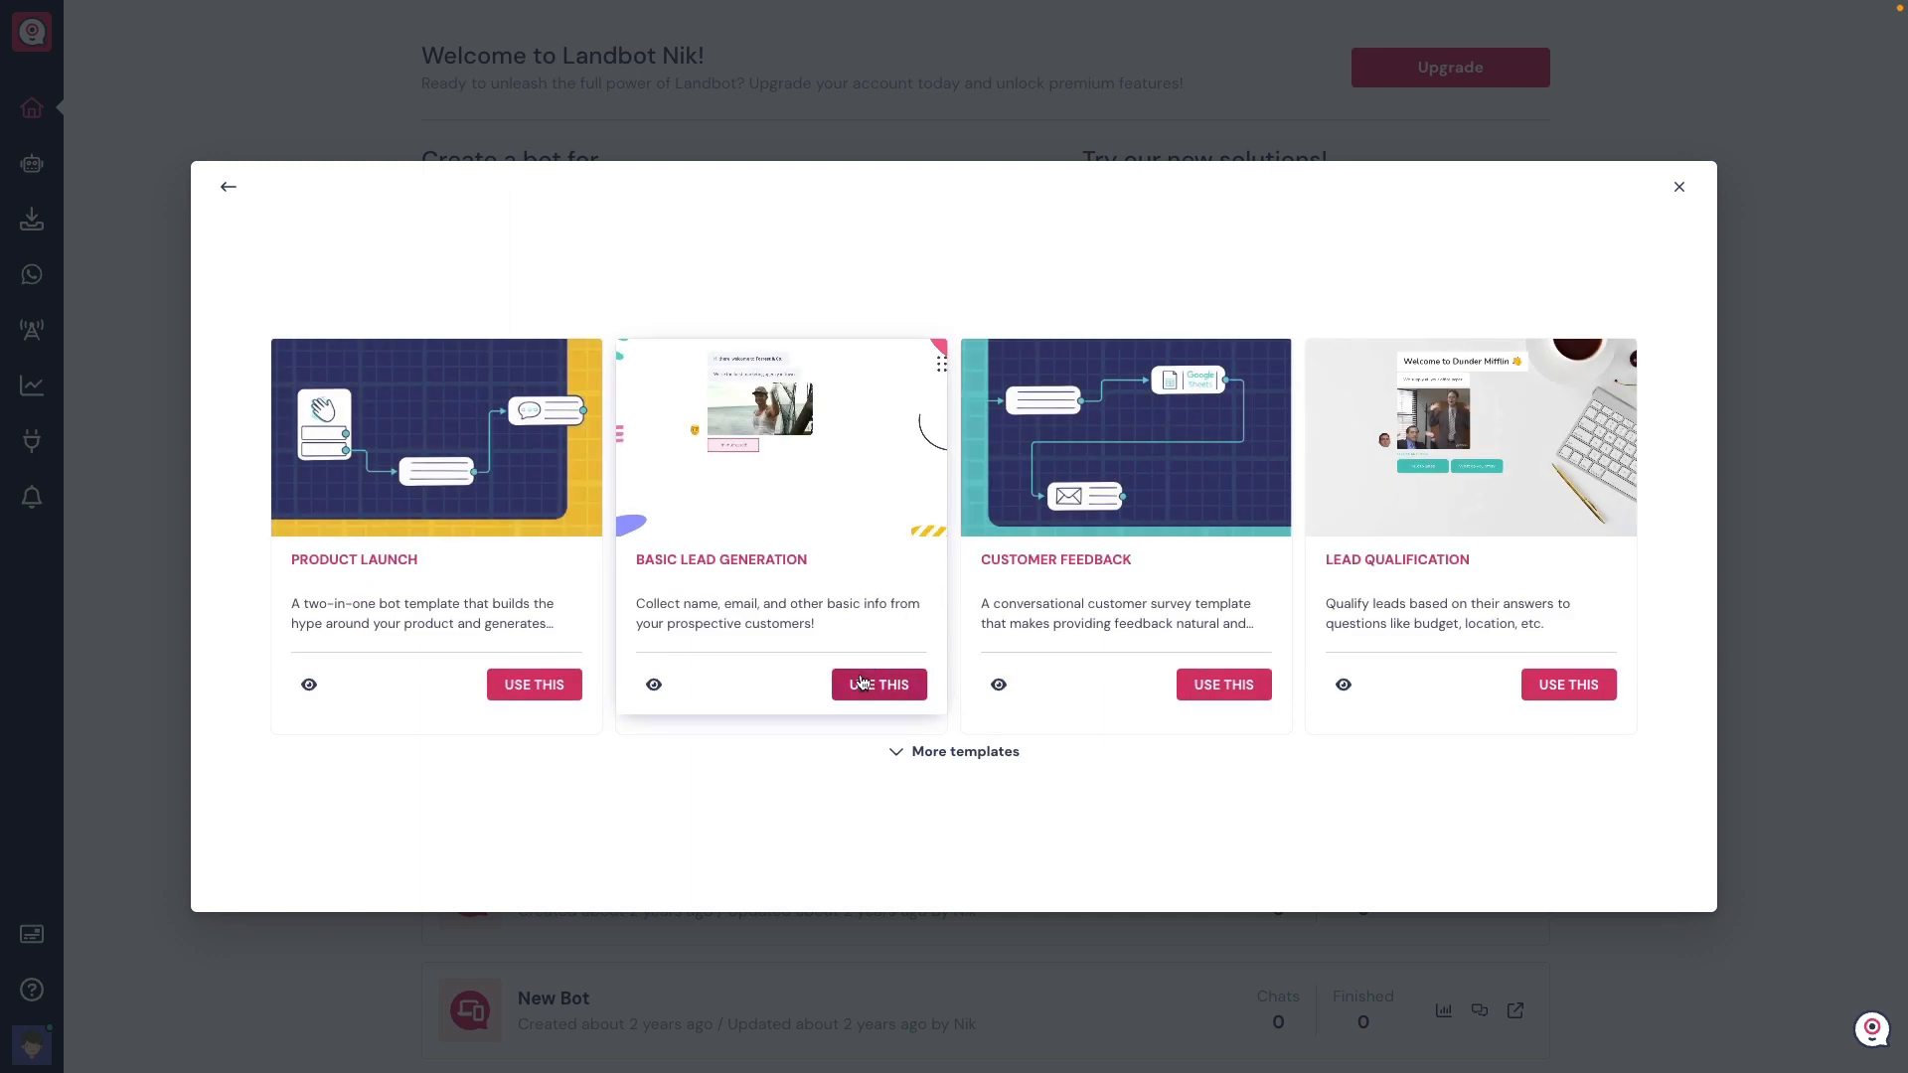
left_click(878, 684)
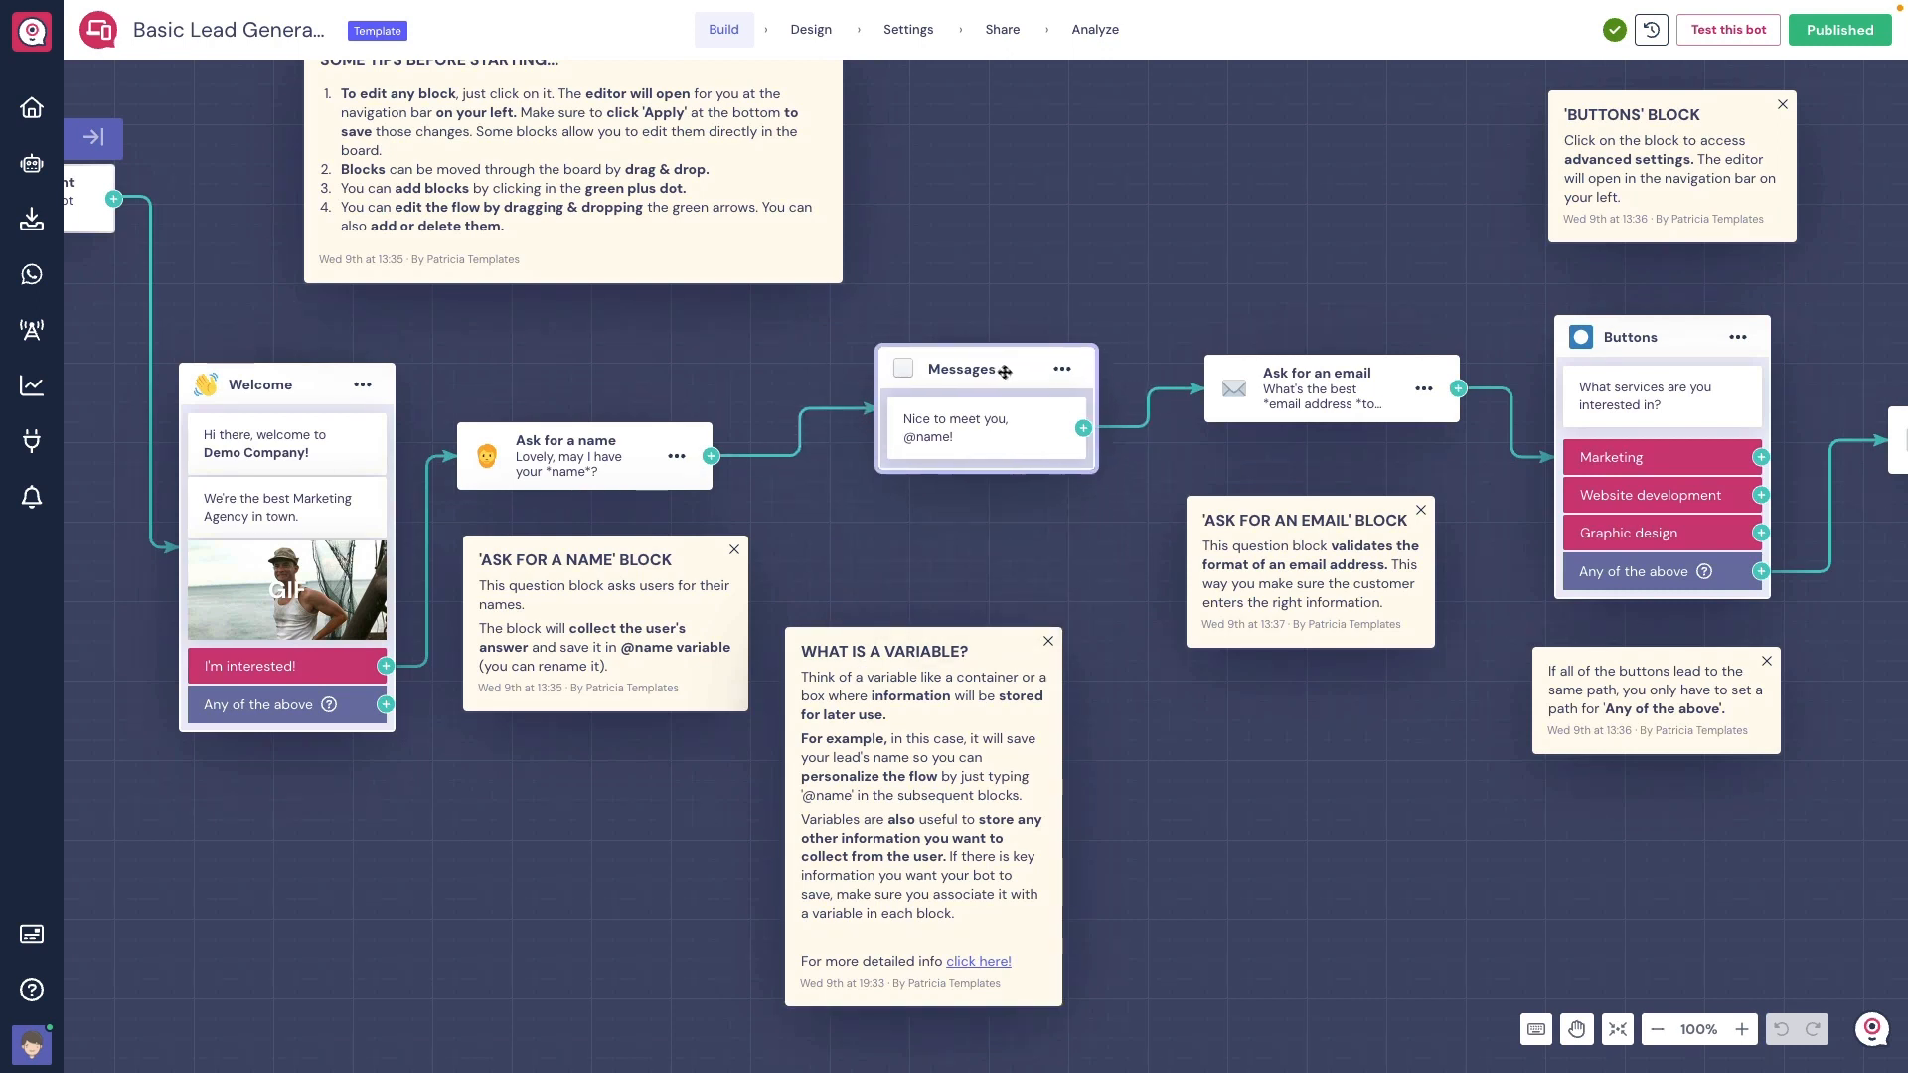
left_click_drag(984, 370, 962, 447)
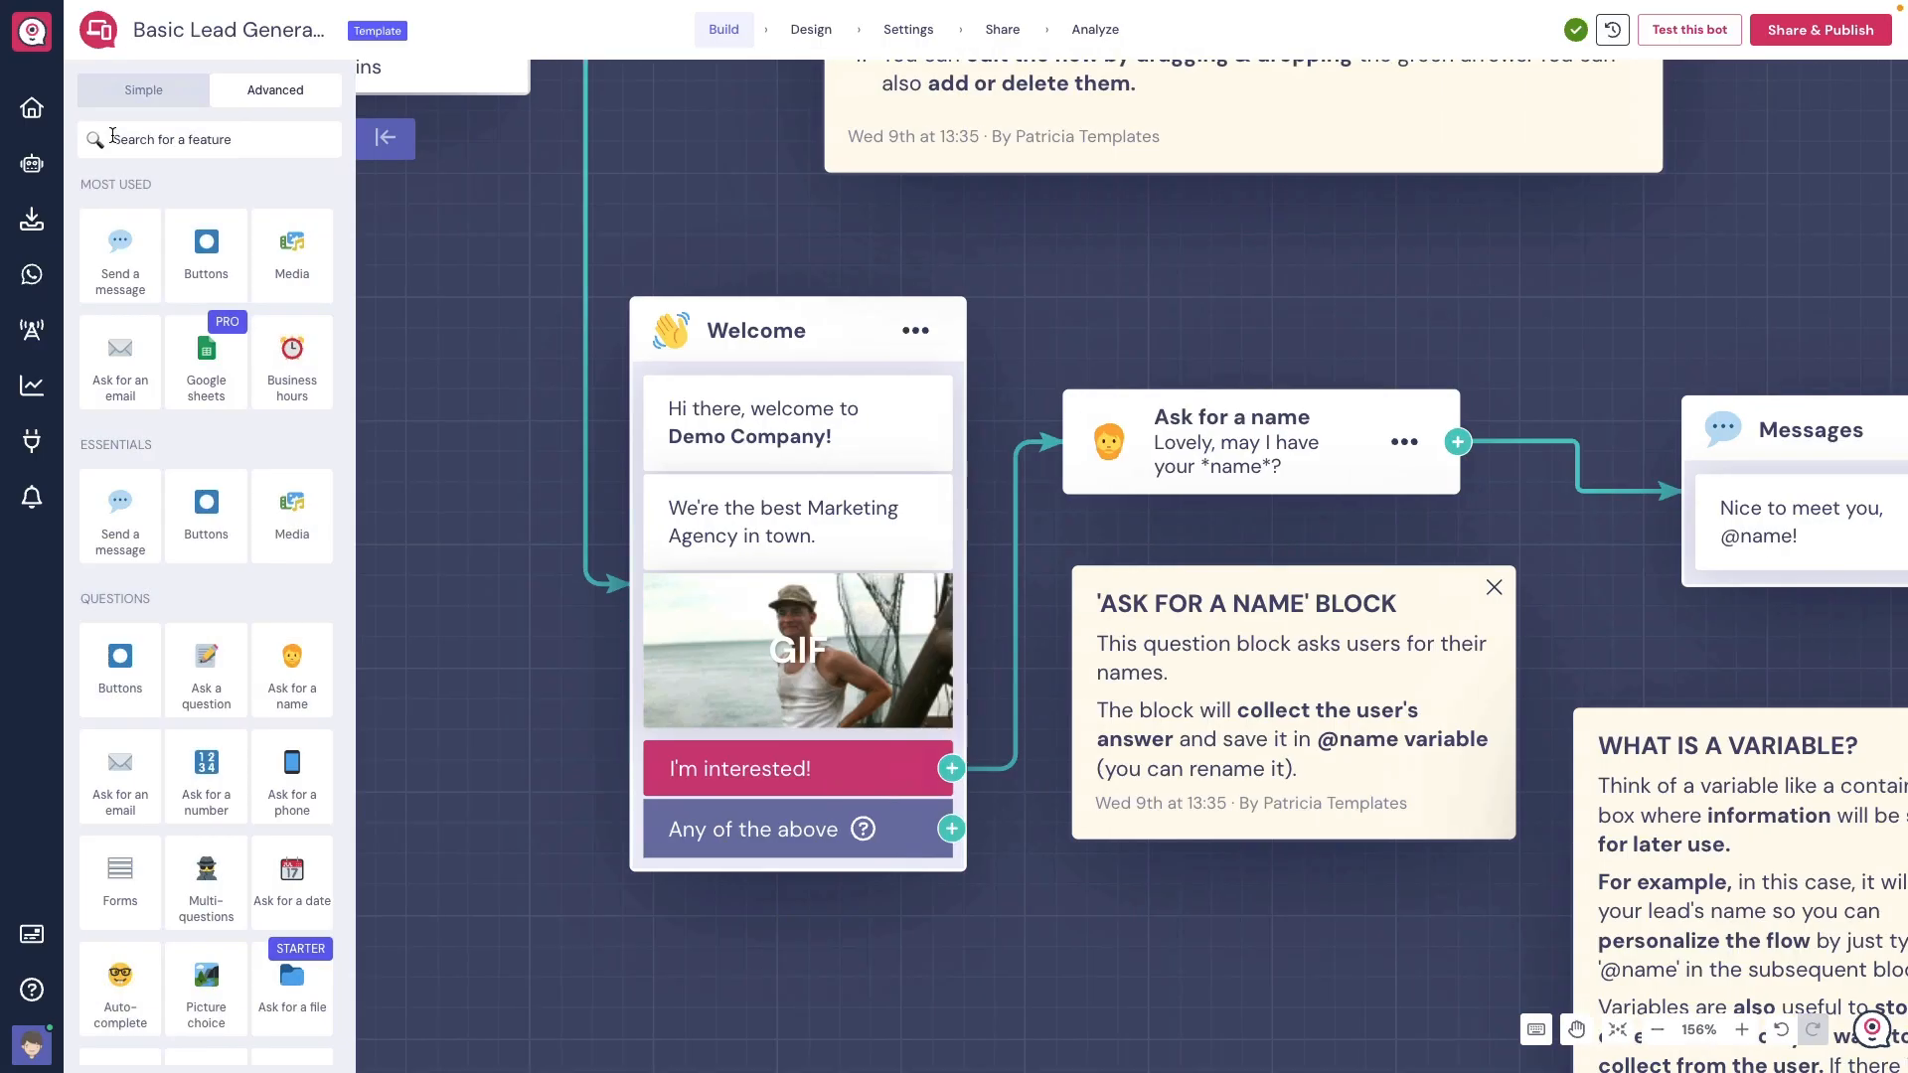
scroll("down", 3)
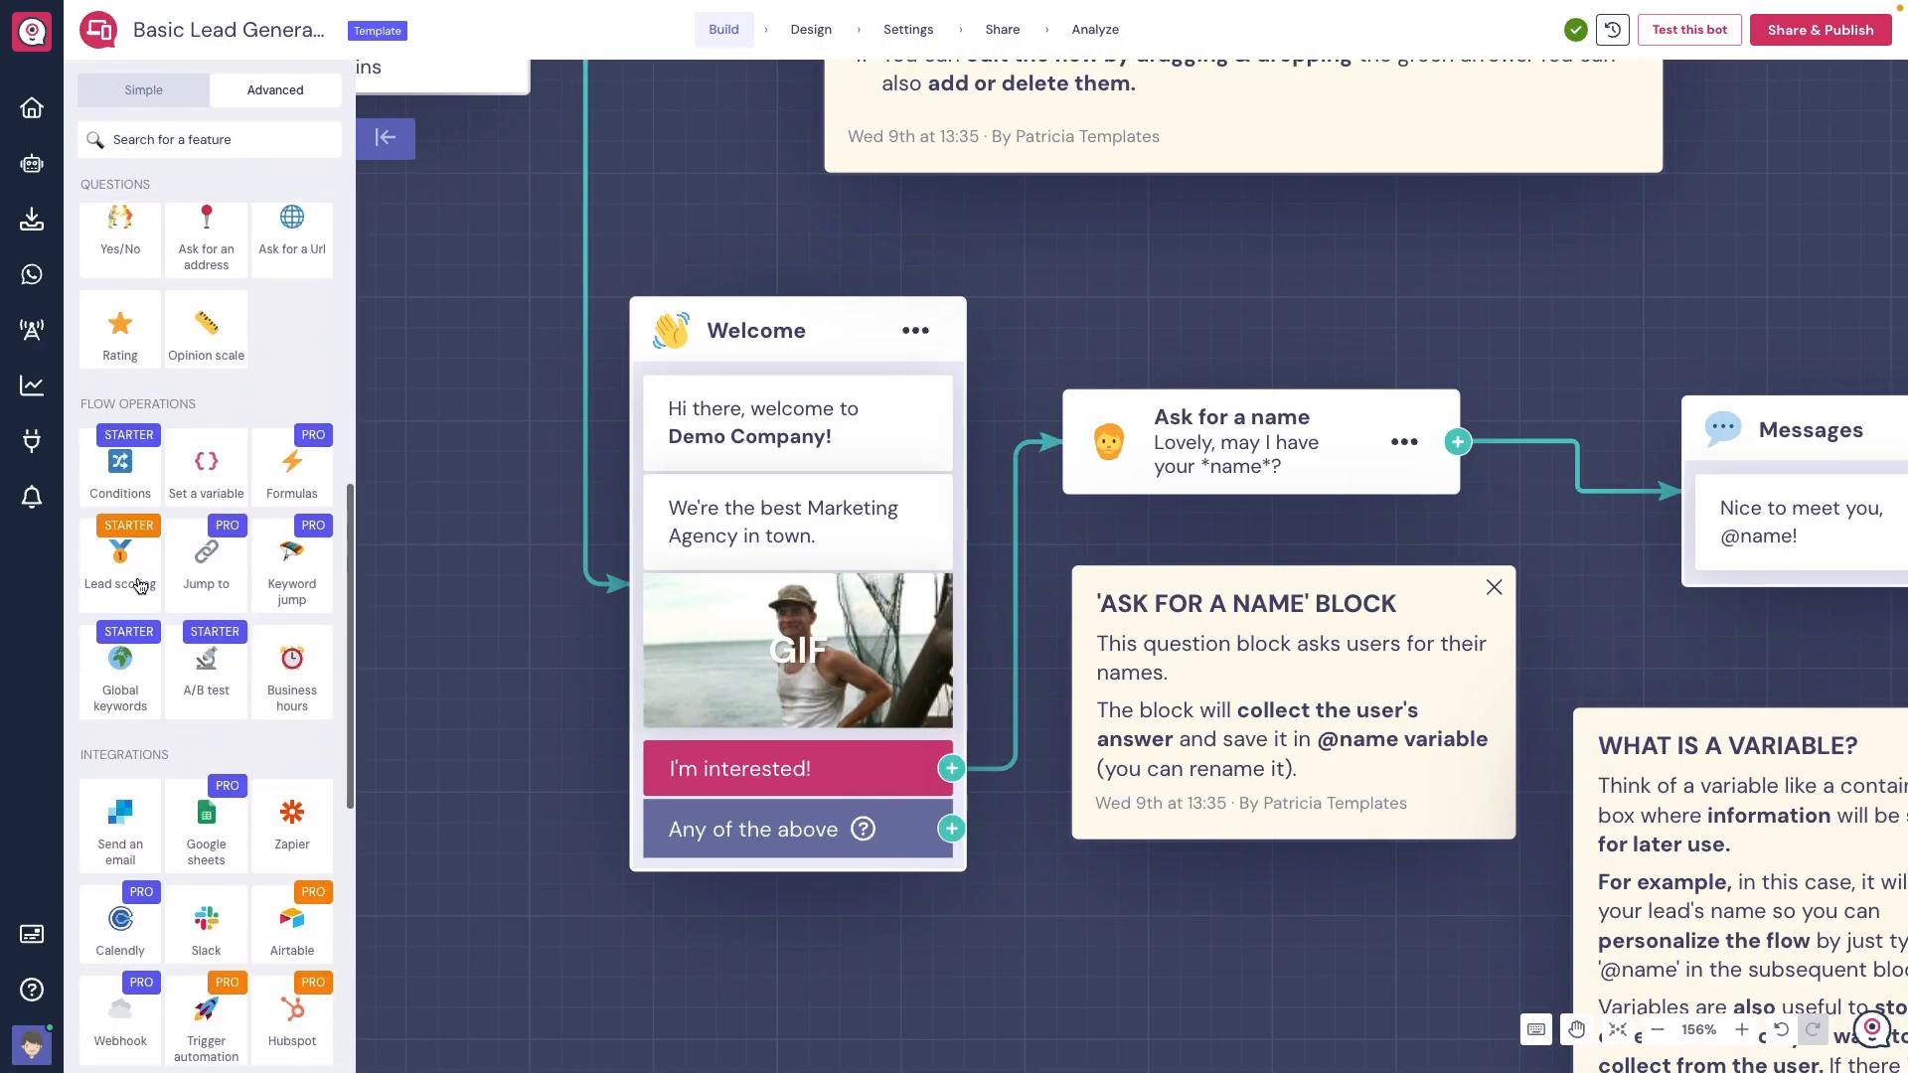
scroll("down", 3)
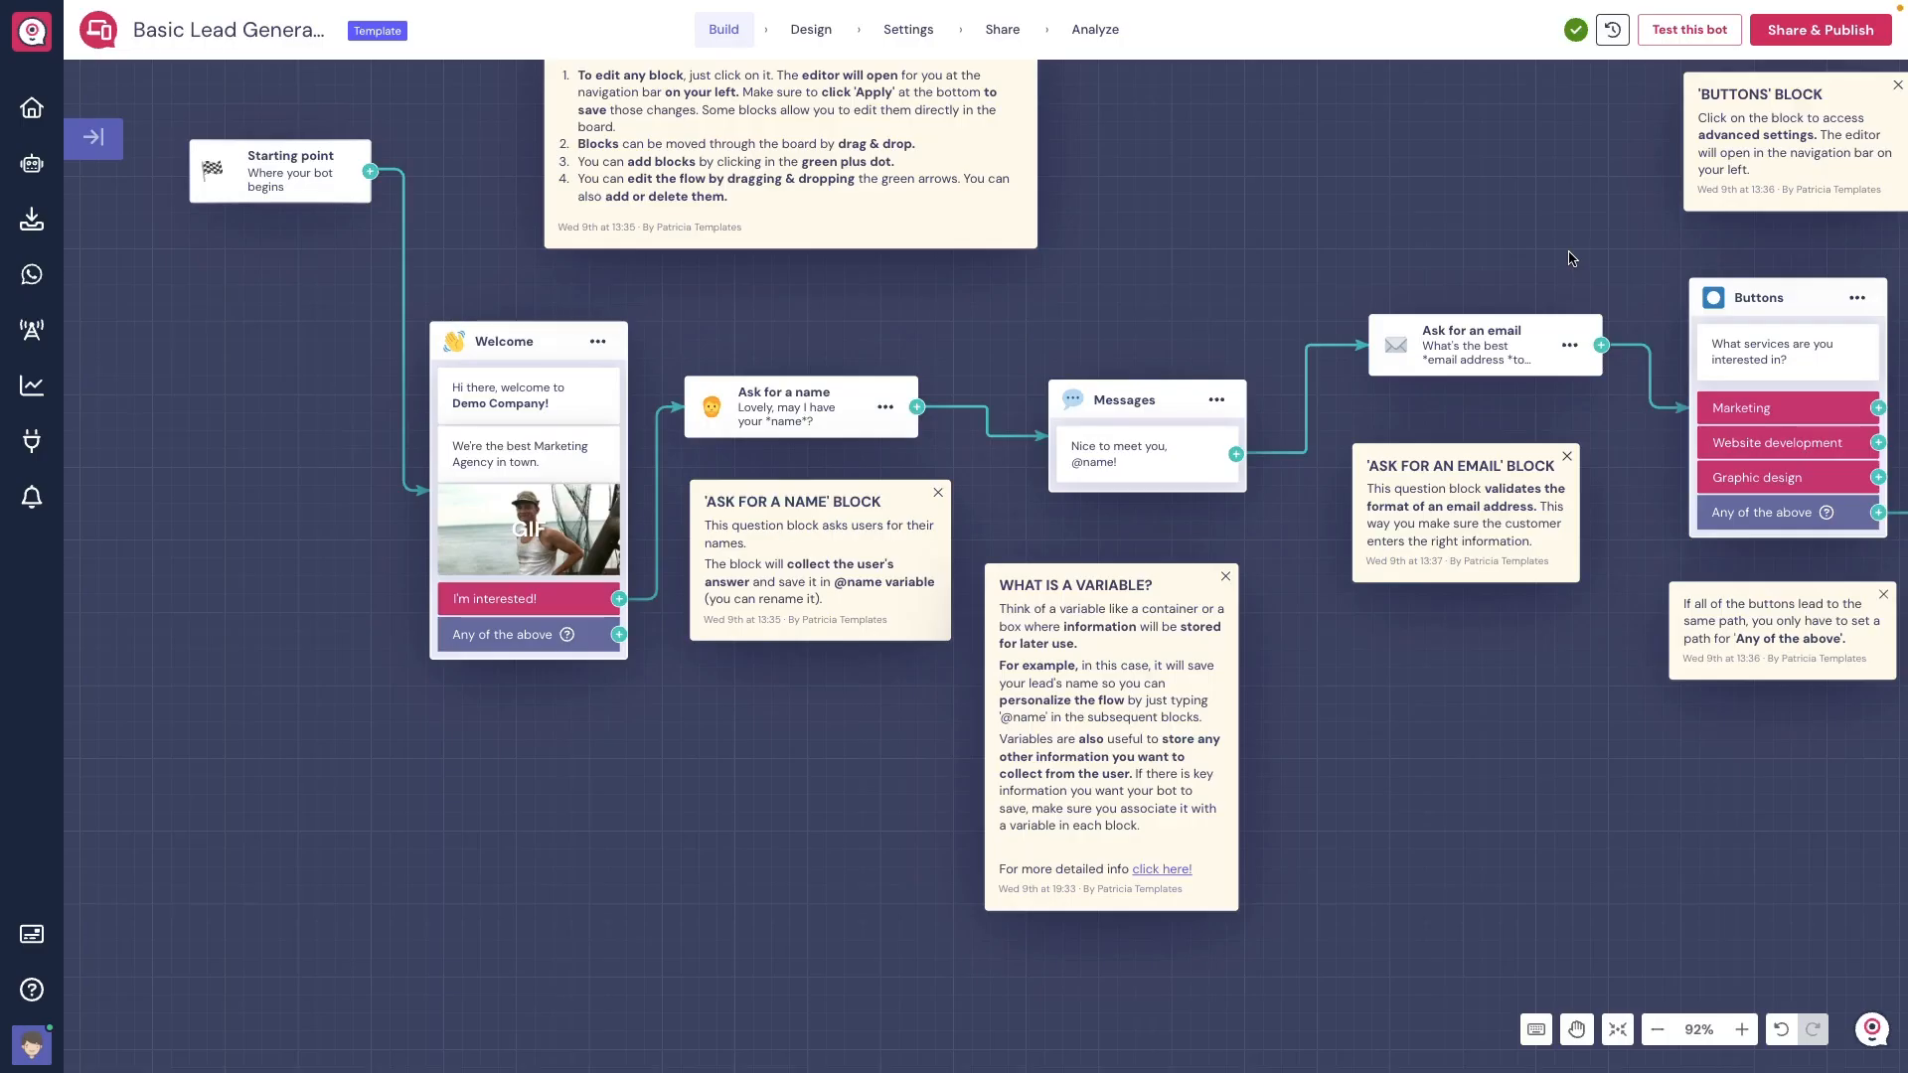
Step: Publish the bot's latest changes and copy its public share link
left_click(1689, 29)
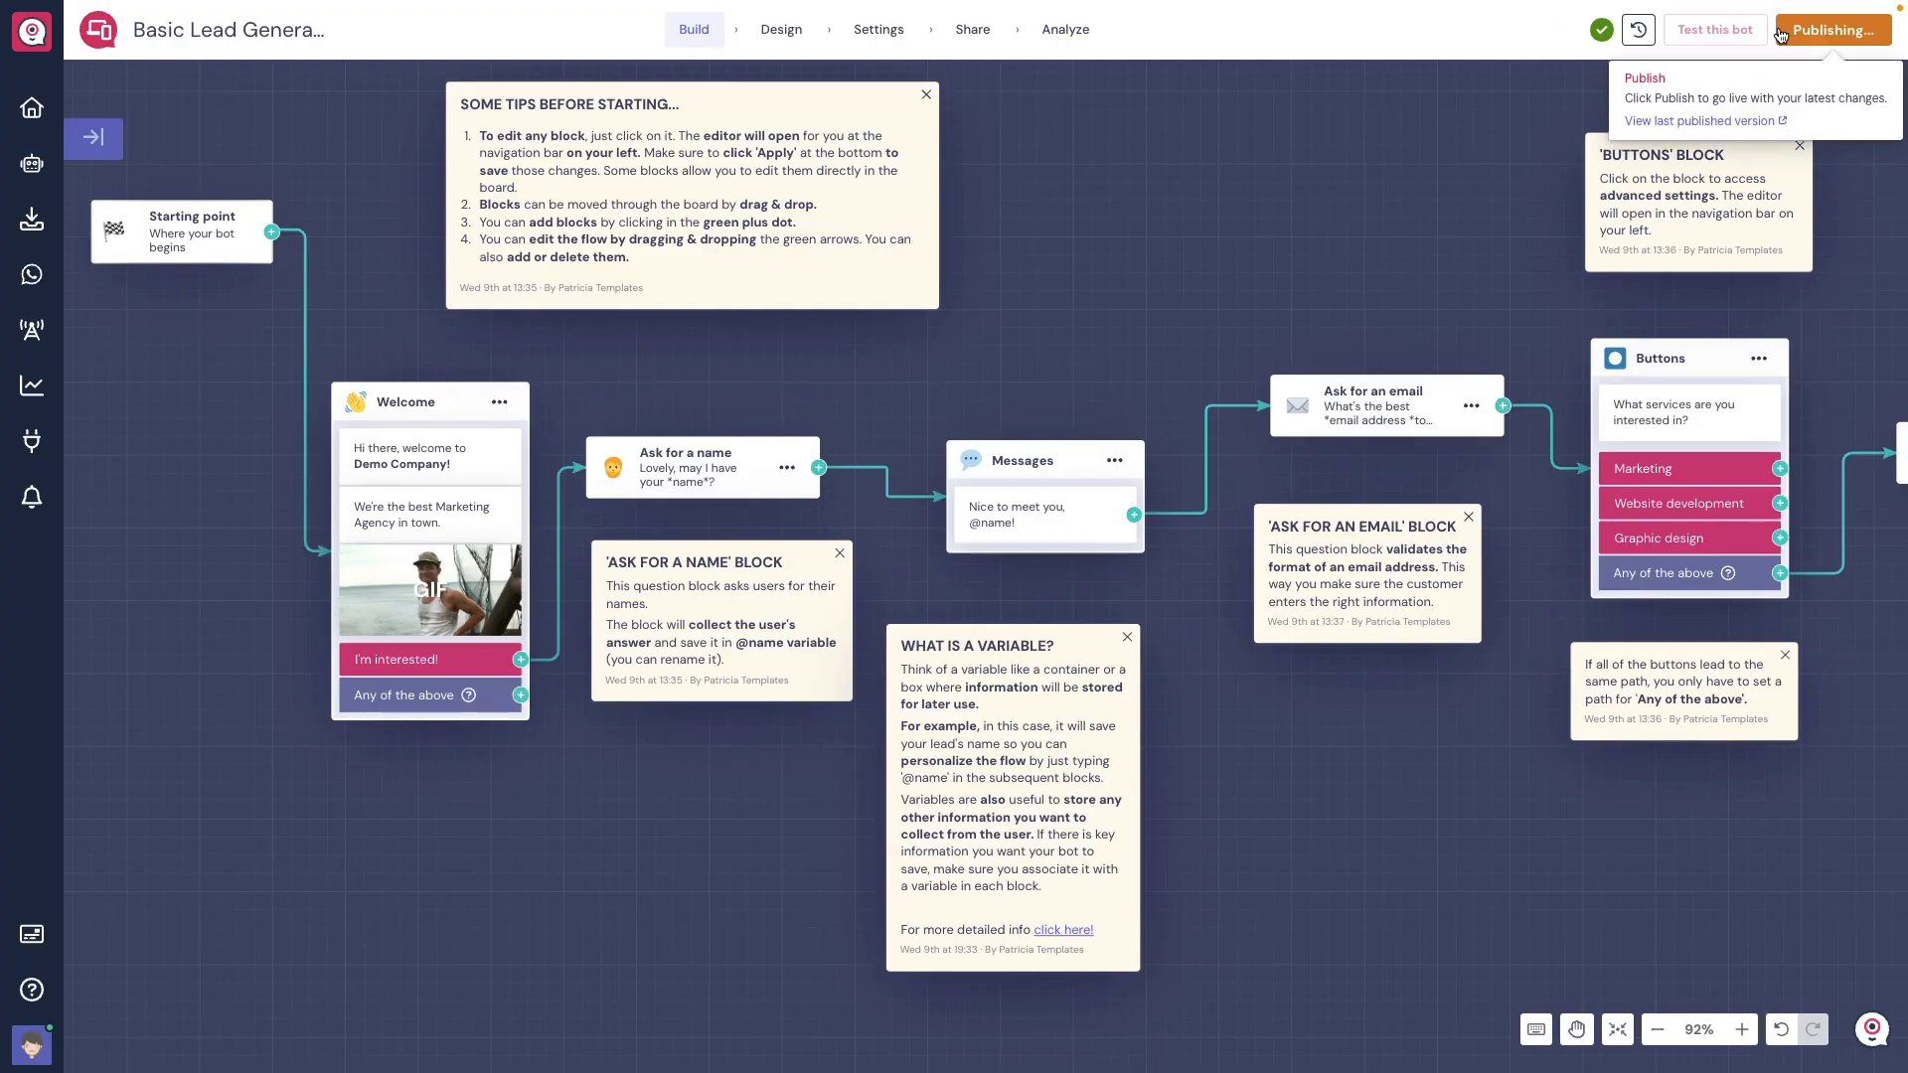
left_click(1832, 28)
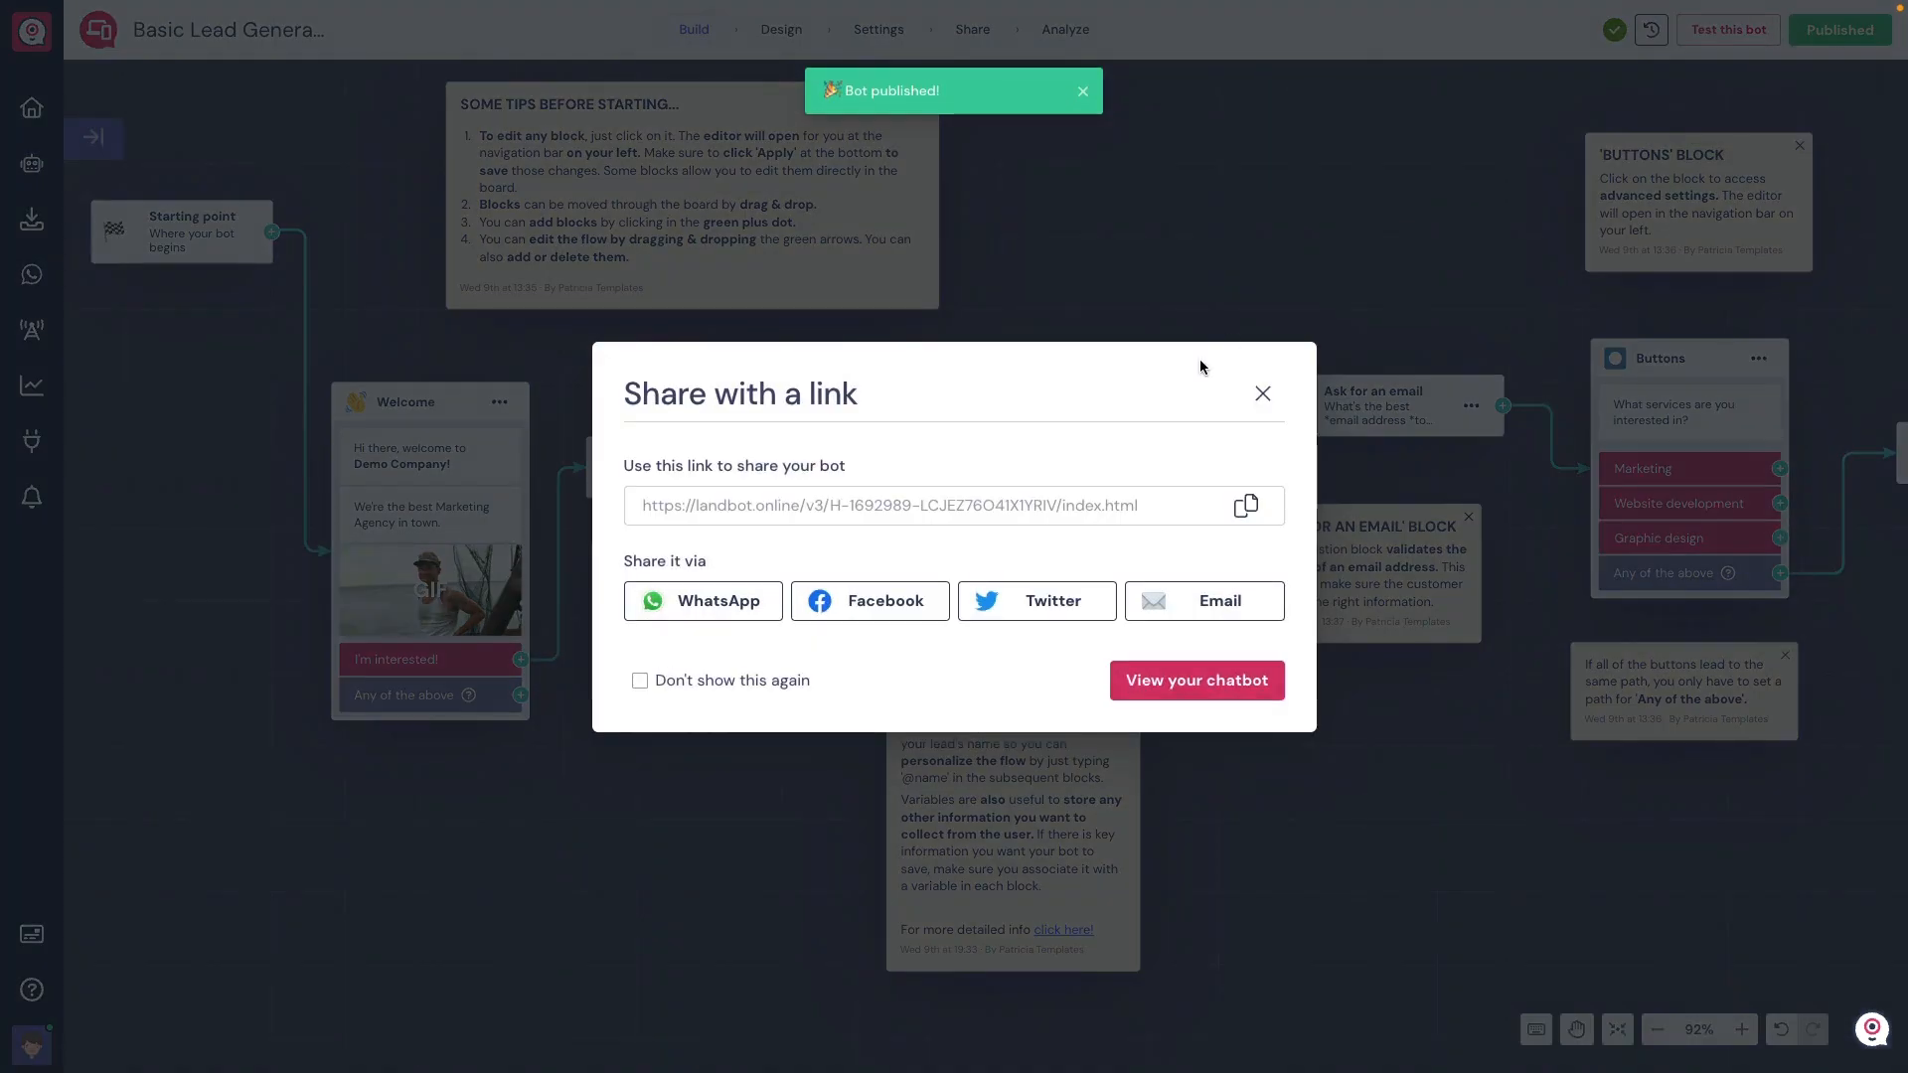
left_click(1245, 507)
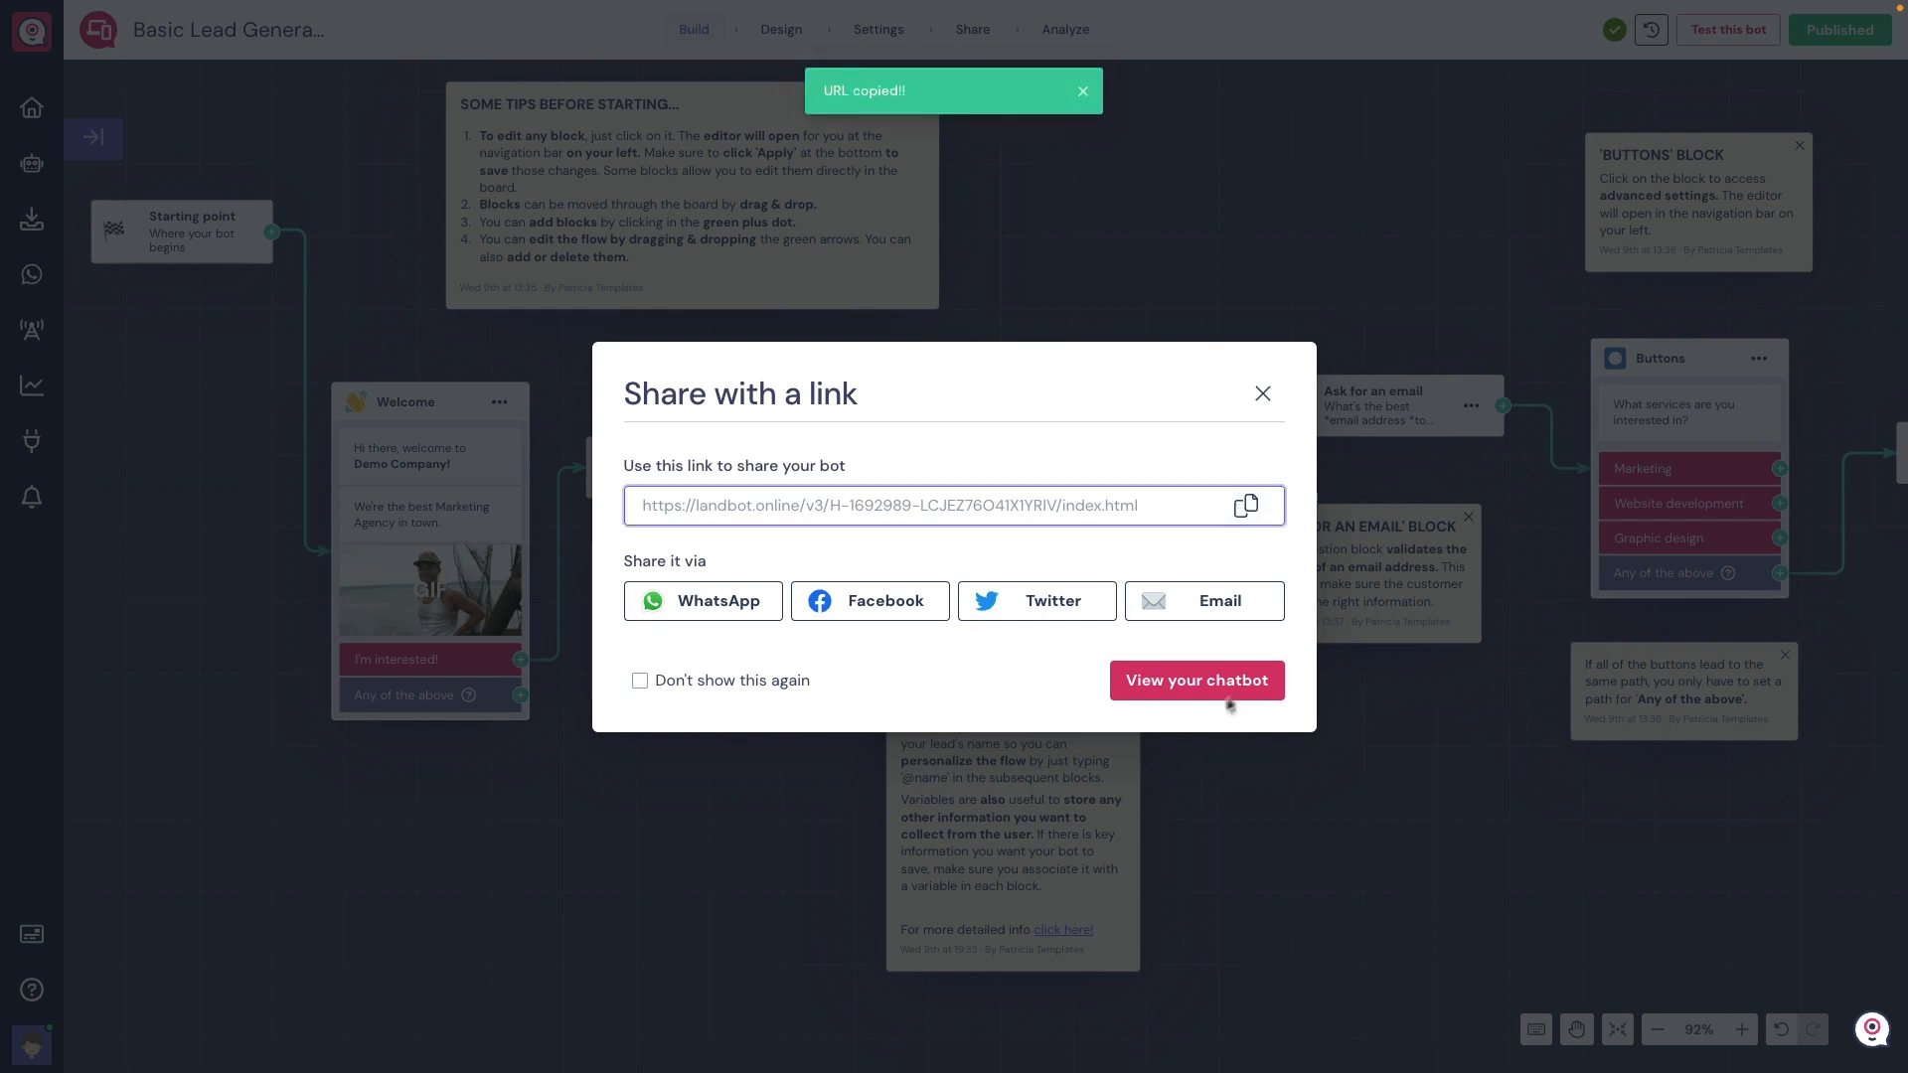
mouse_move(1224, 716)
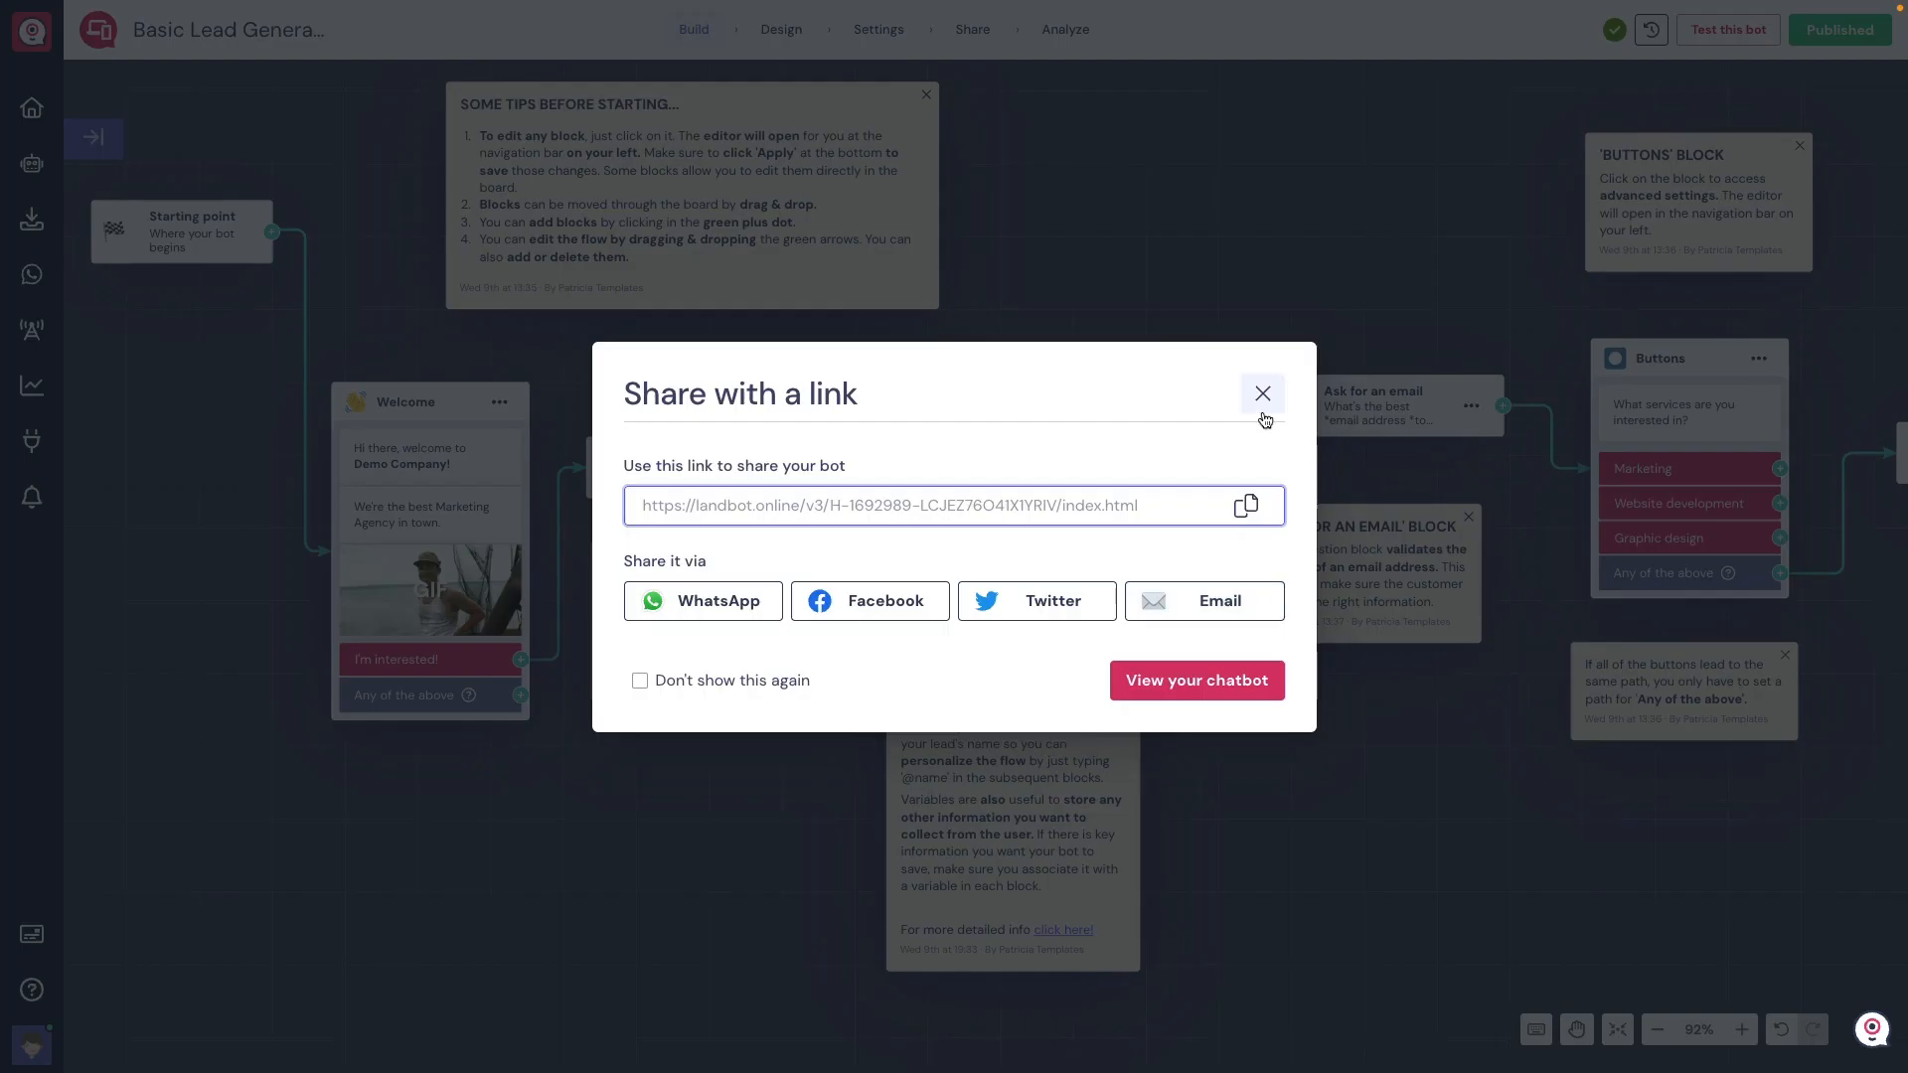
left_click(1264, 392)
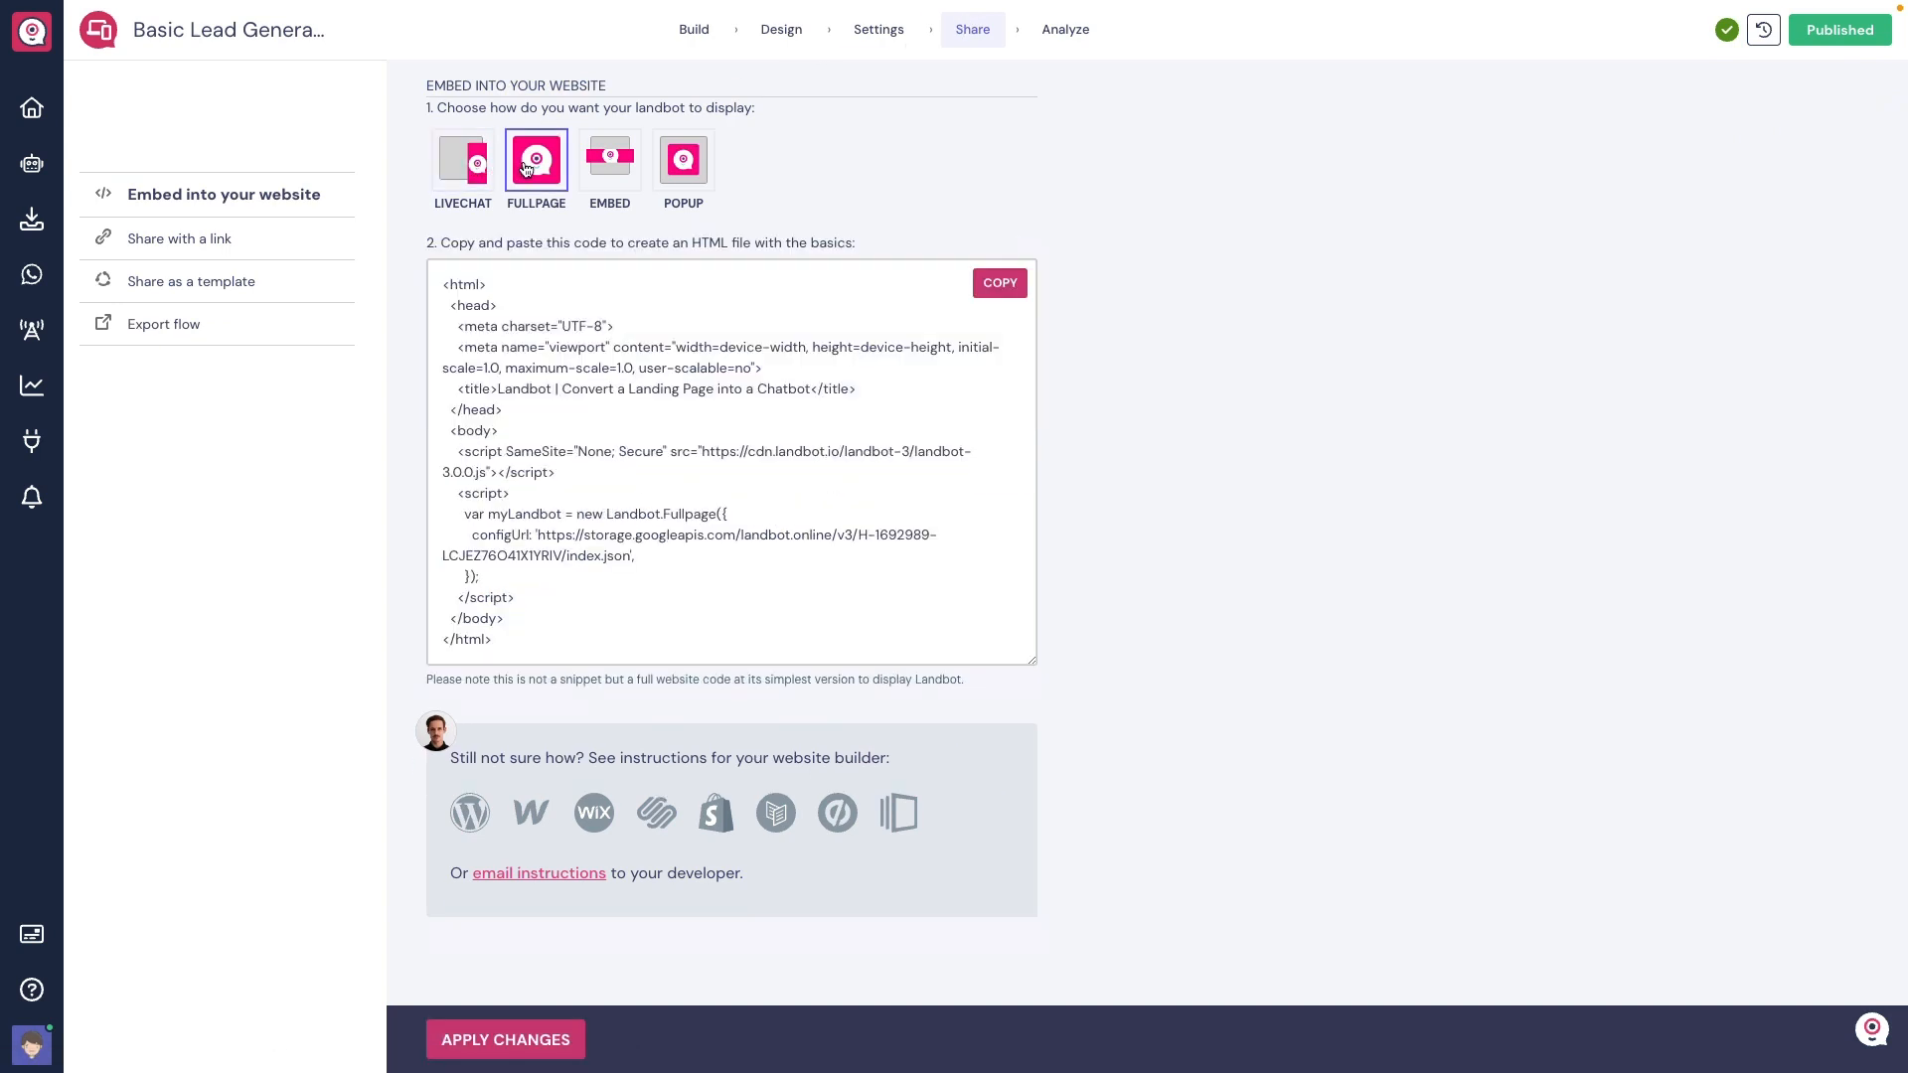
Step: Choose the Popup display style for the website embed and copy its snippet
left_click(684, 159)
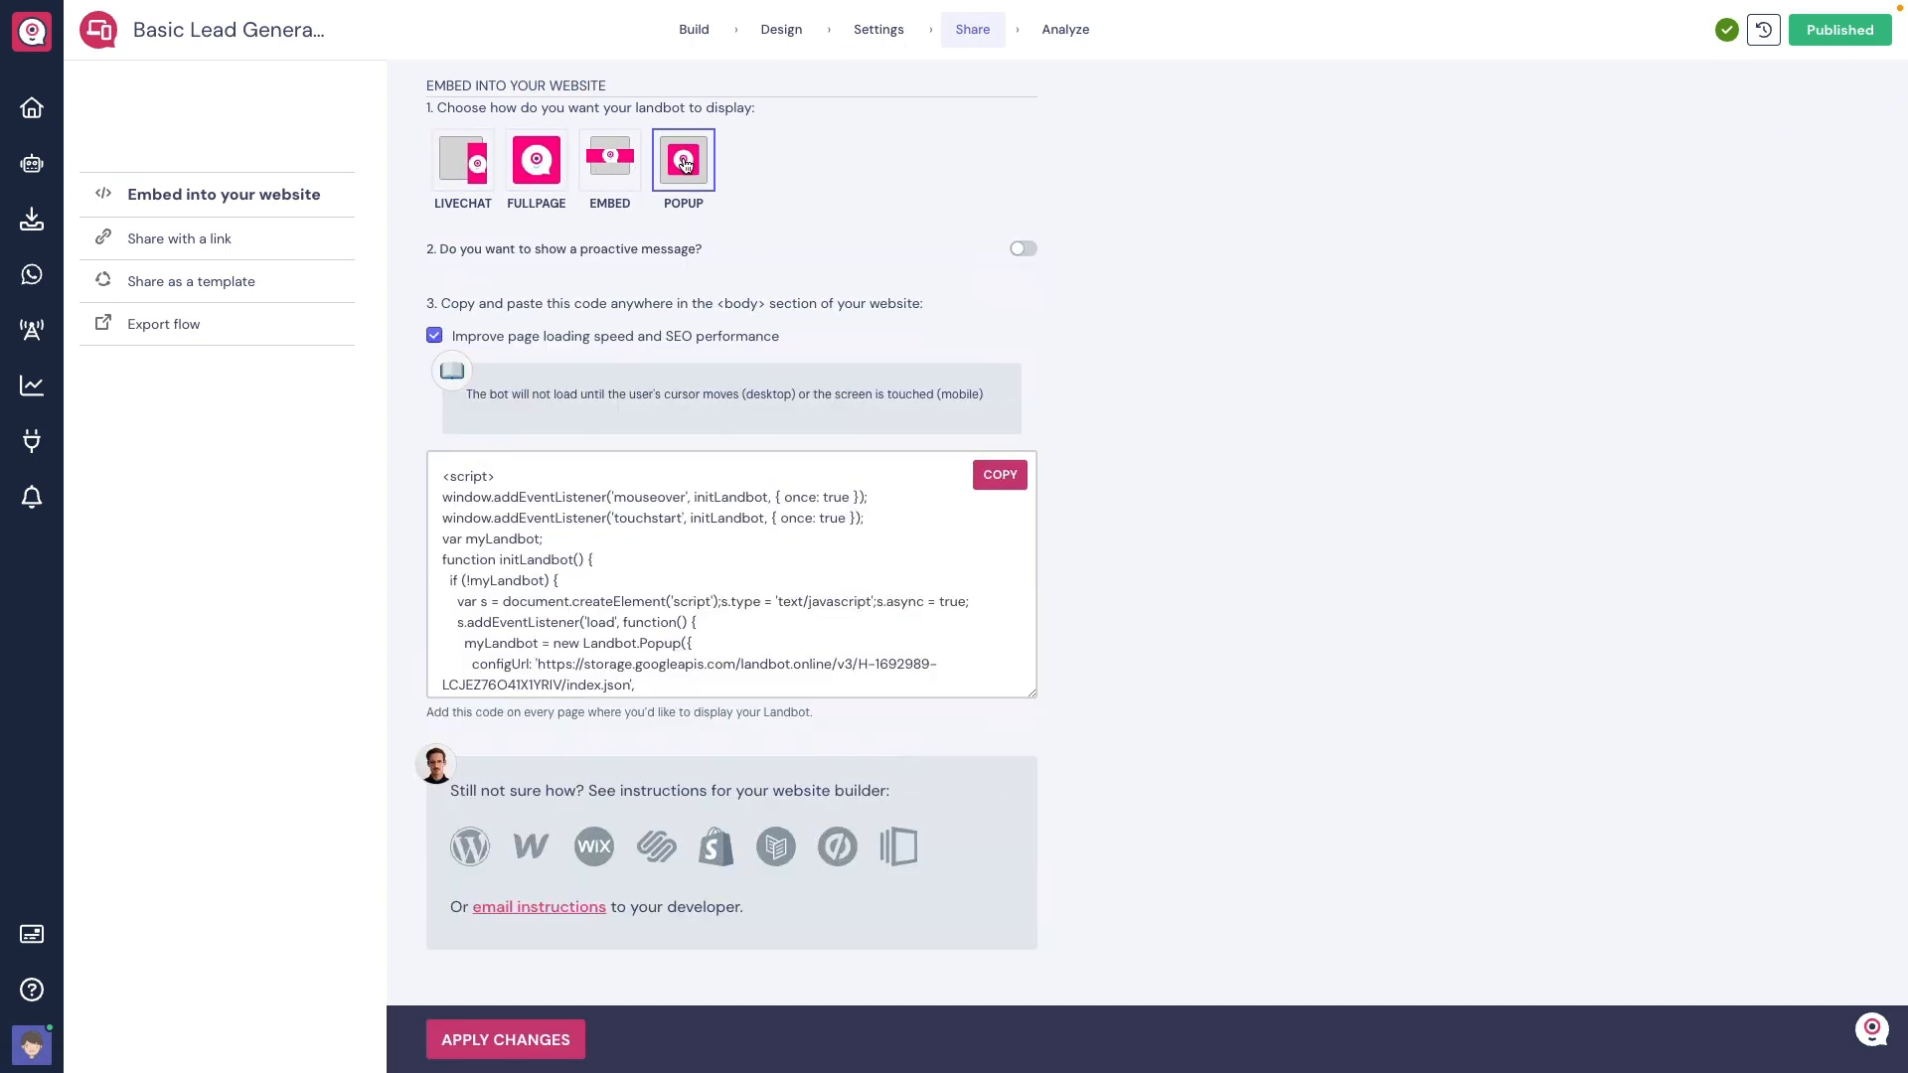
left_click(997, 473)
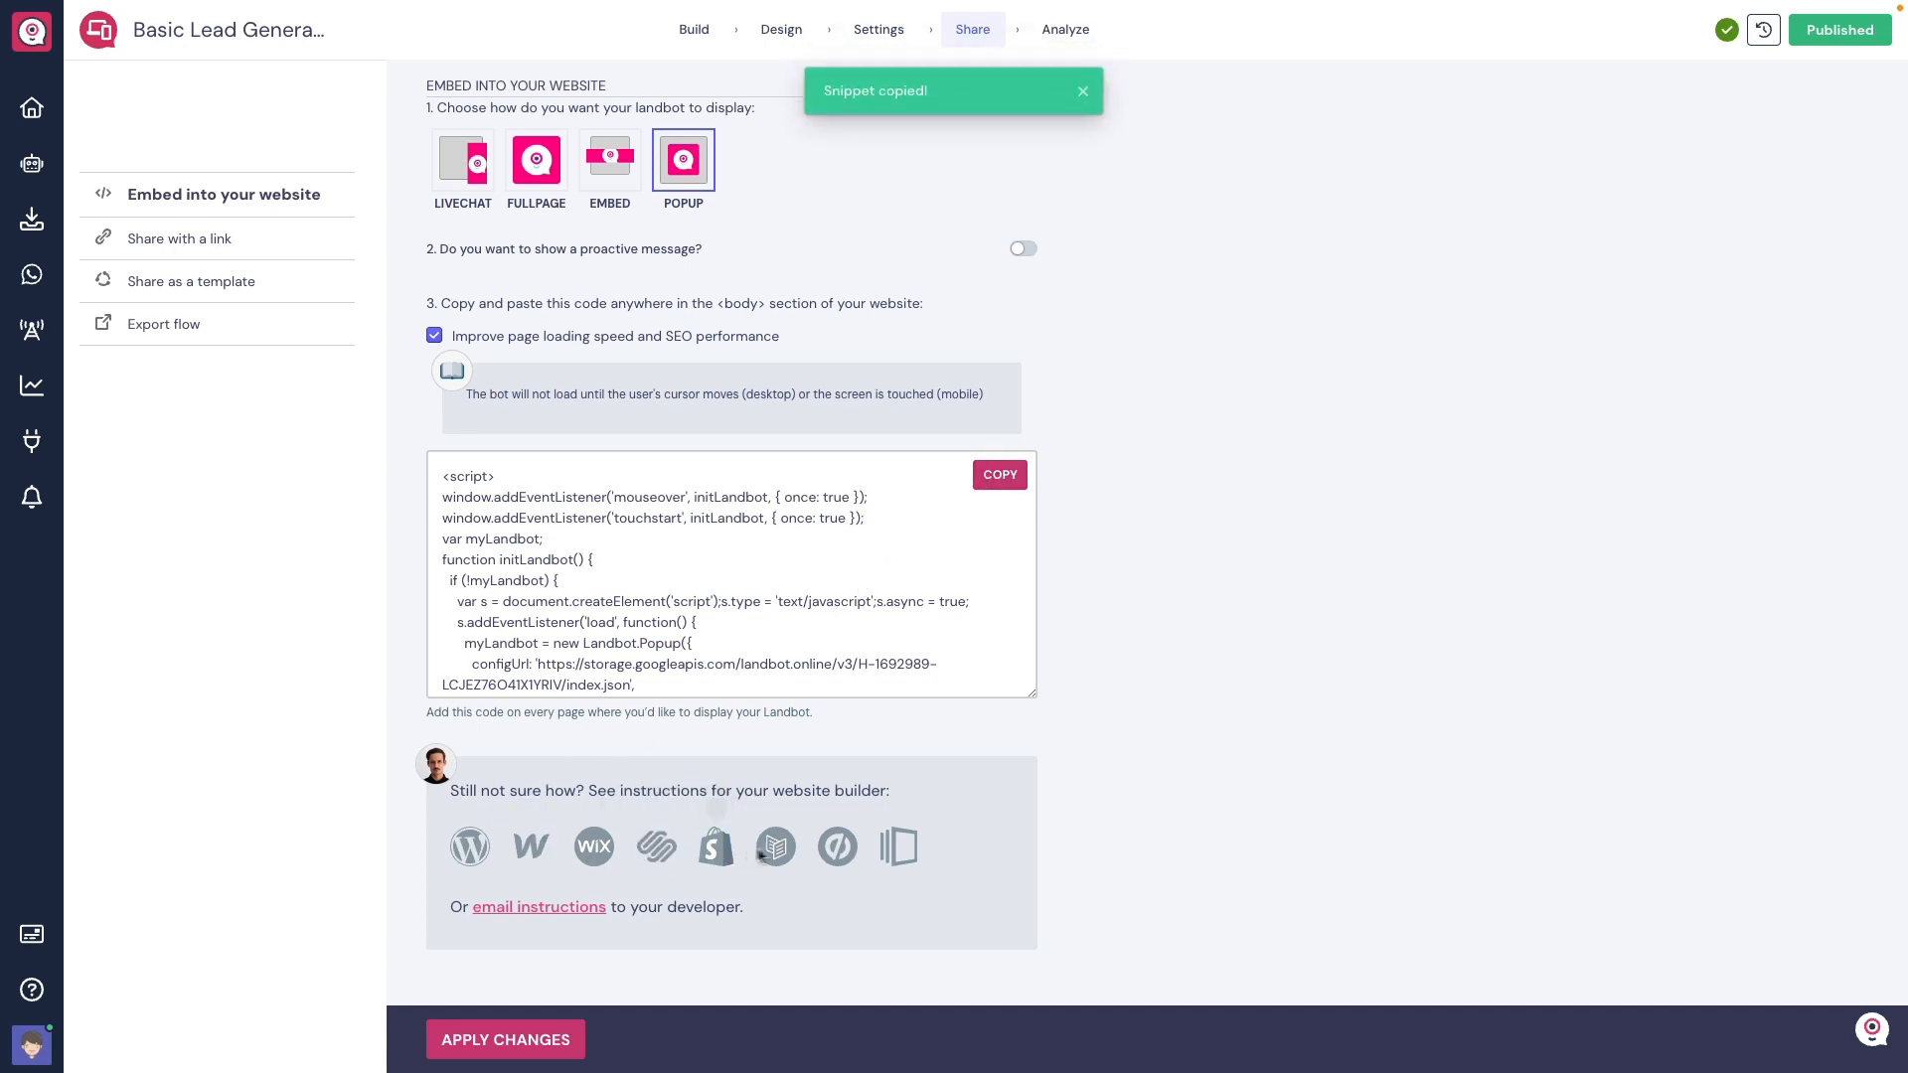
mouse_move(898, 847)
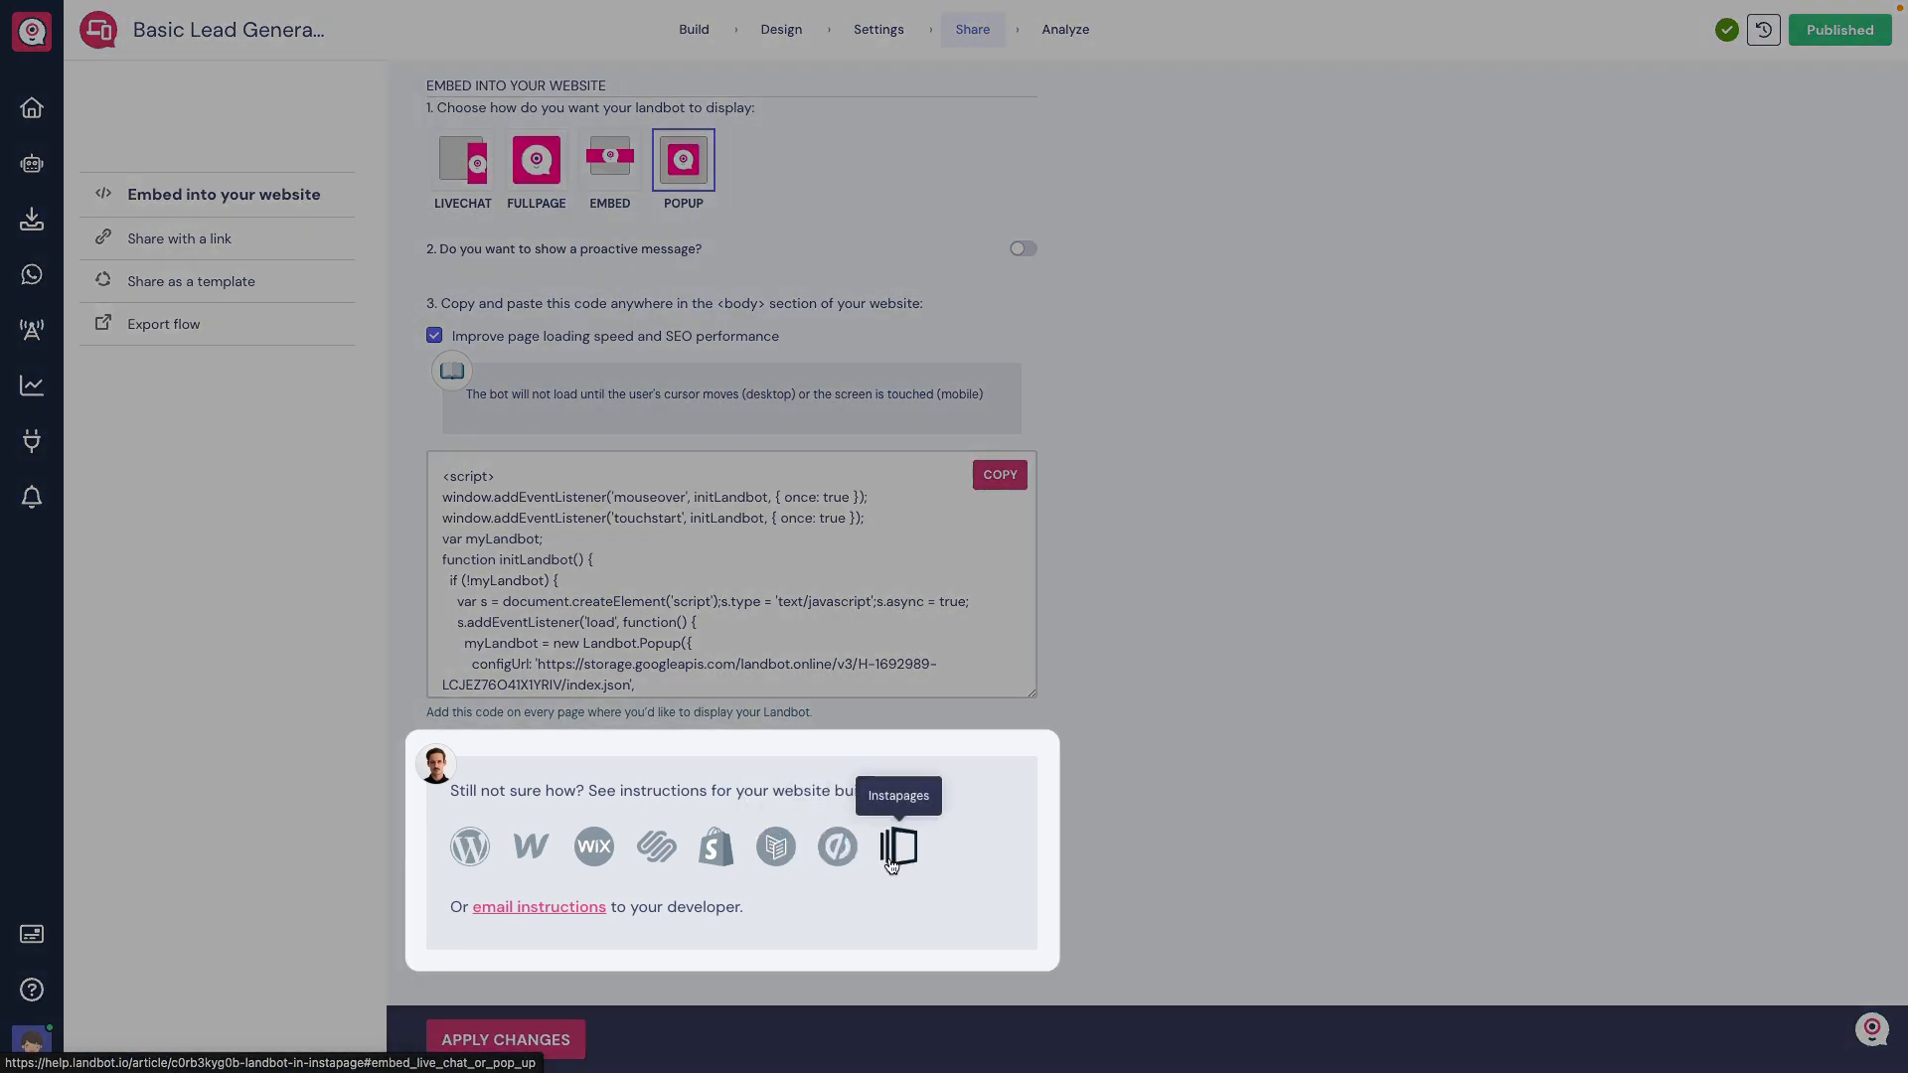
mouse_move(904, 930)
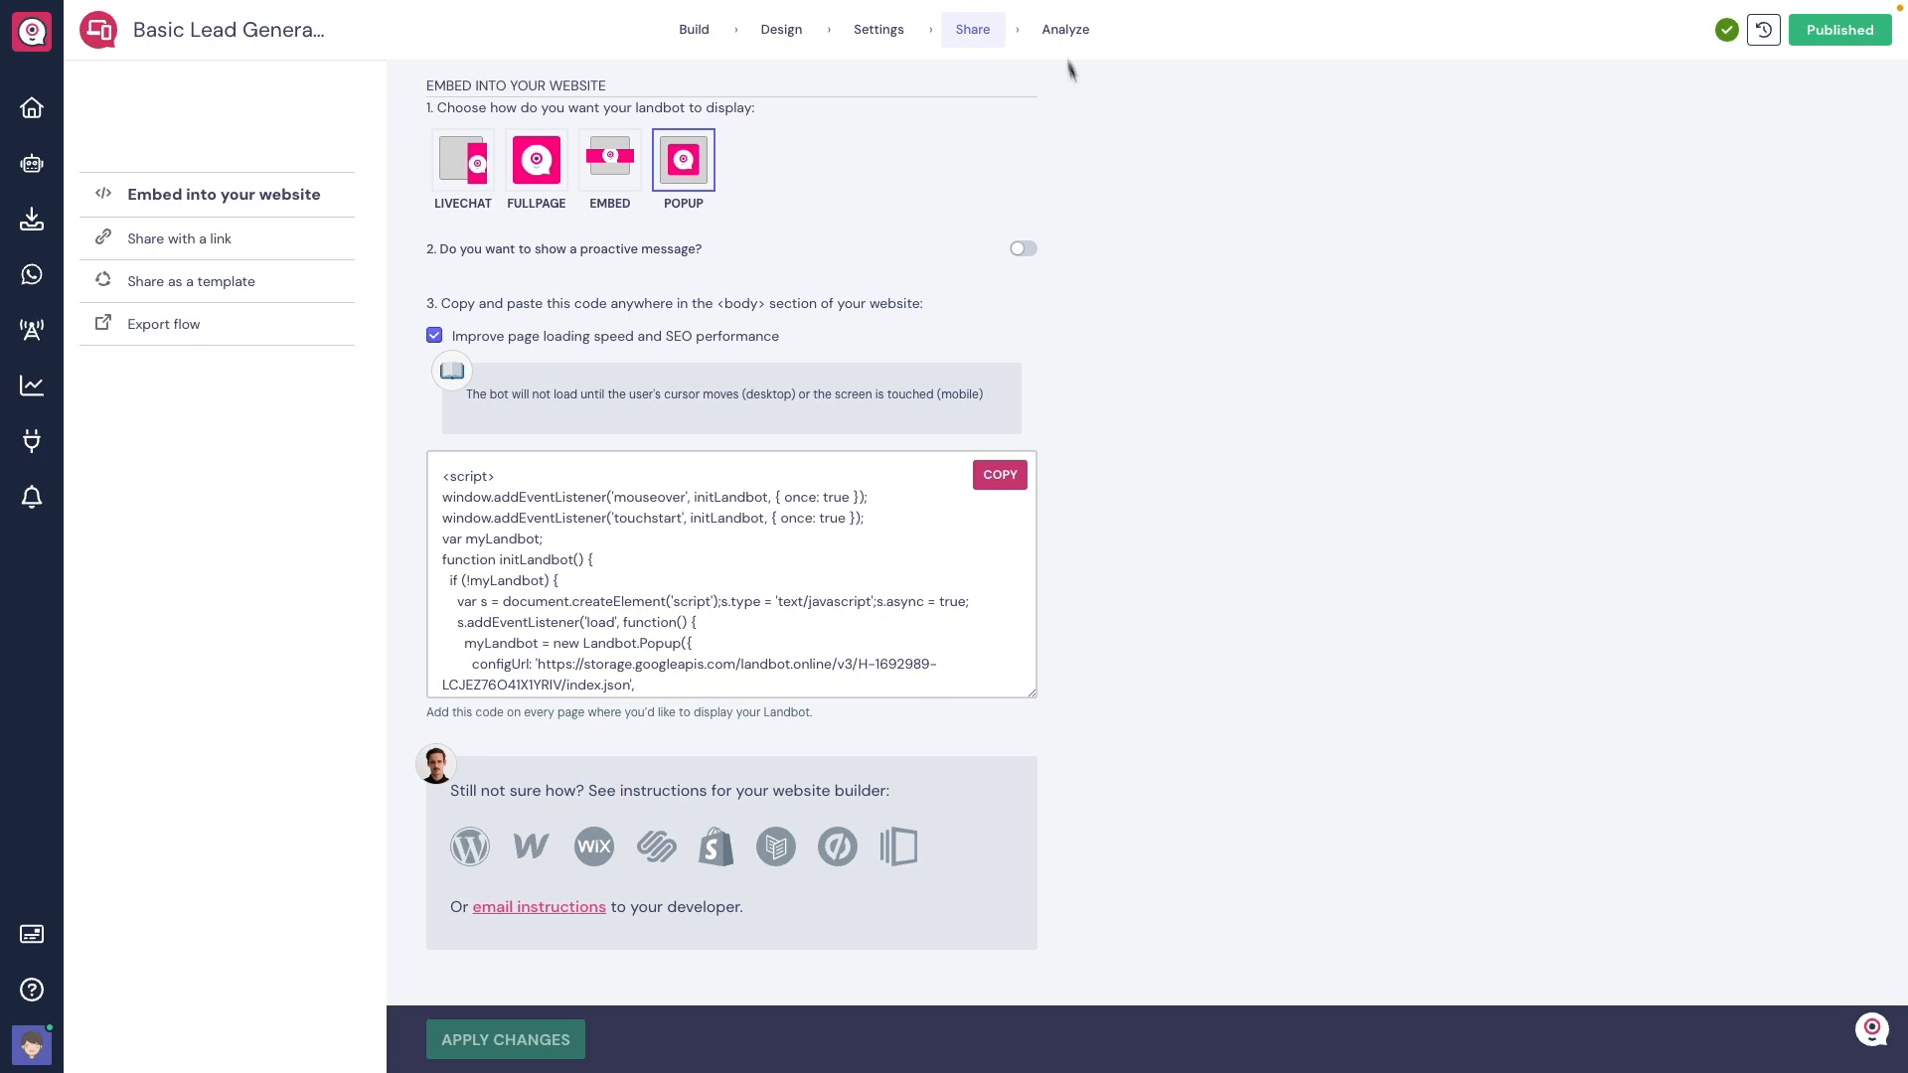
Step: Show the bot's analytics metrics as a bar chart
left_click(1063, 28)
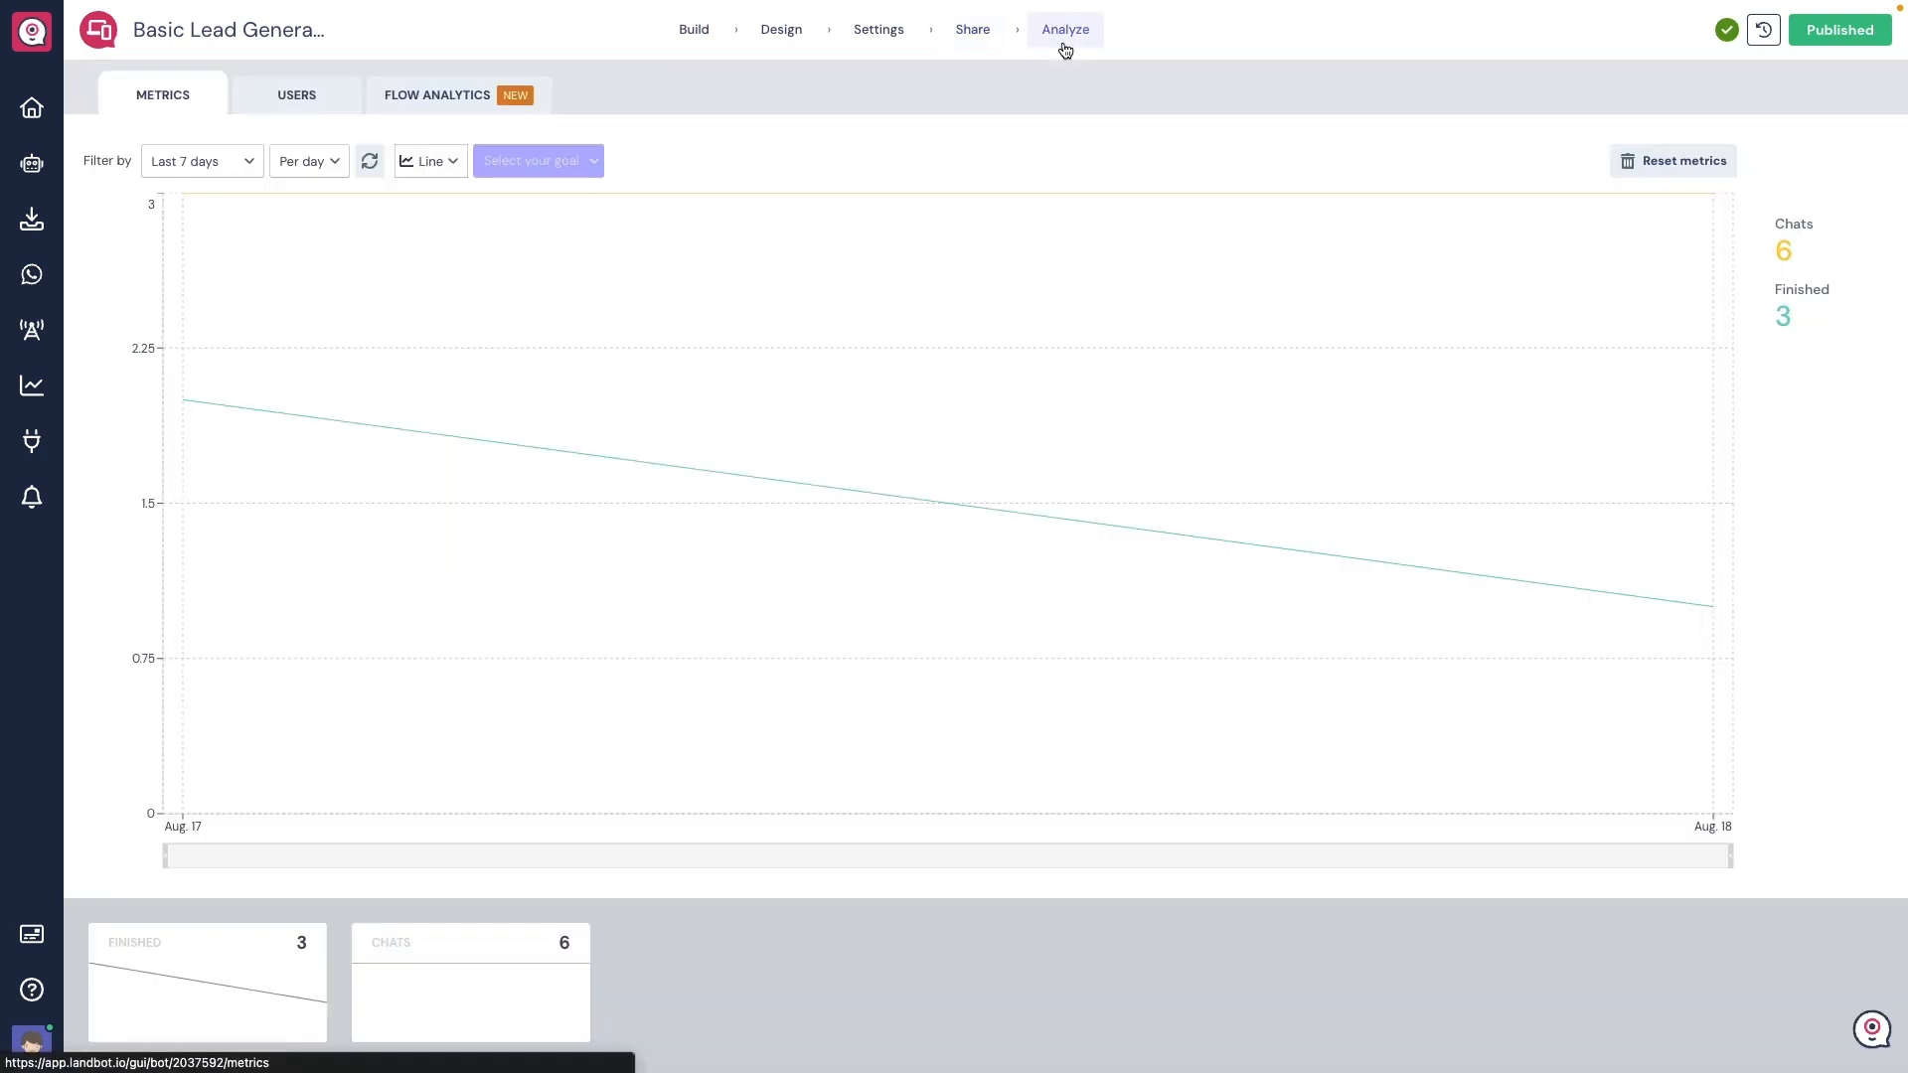
left_click(429, 159)
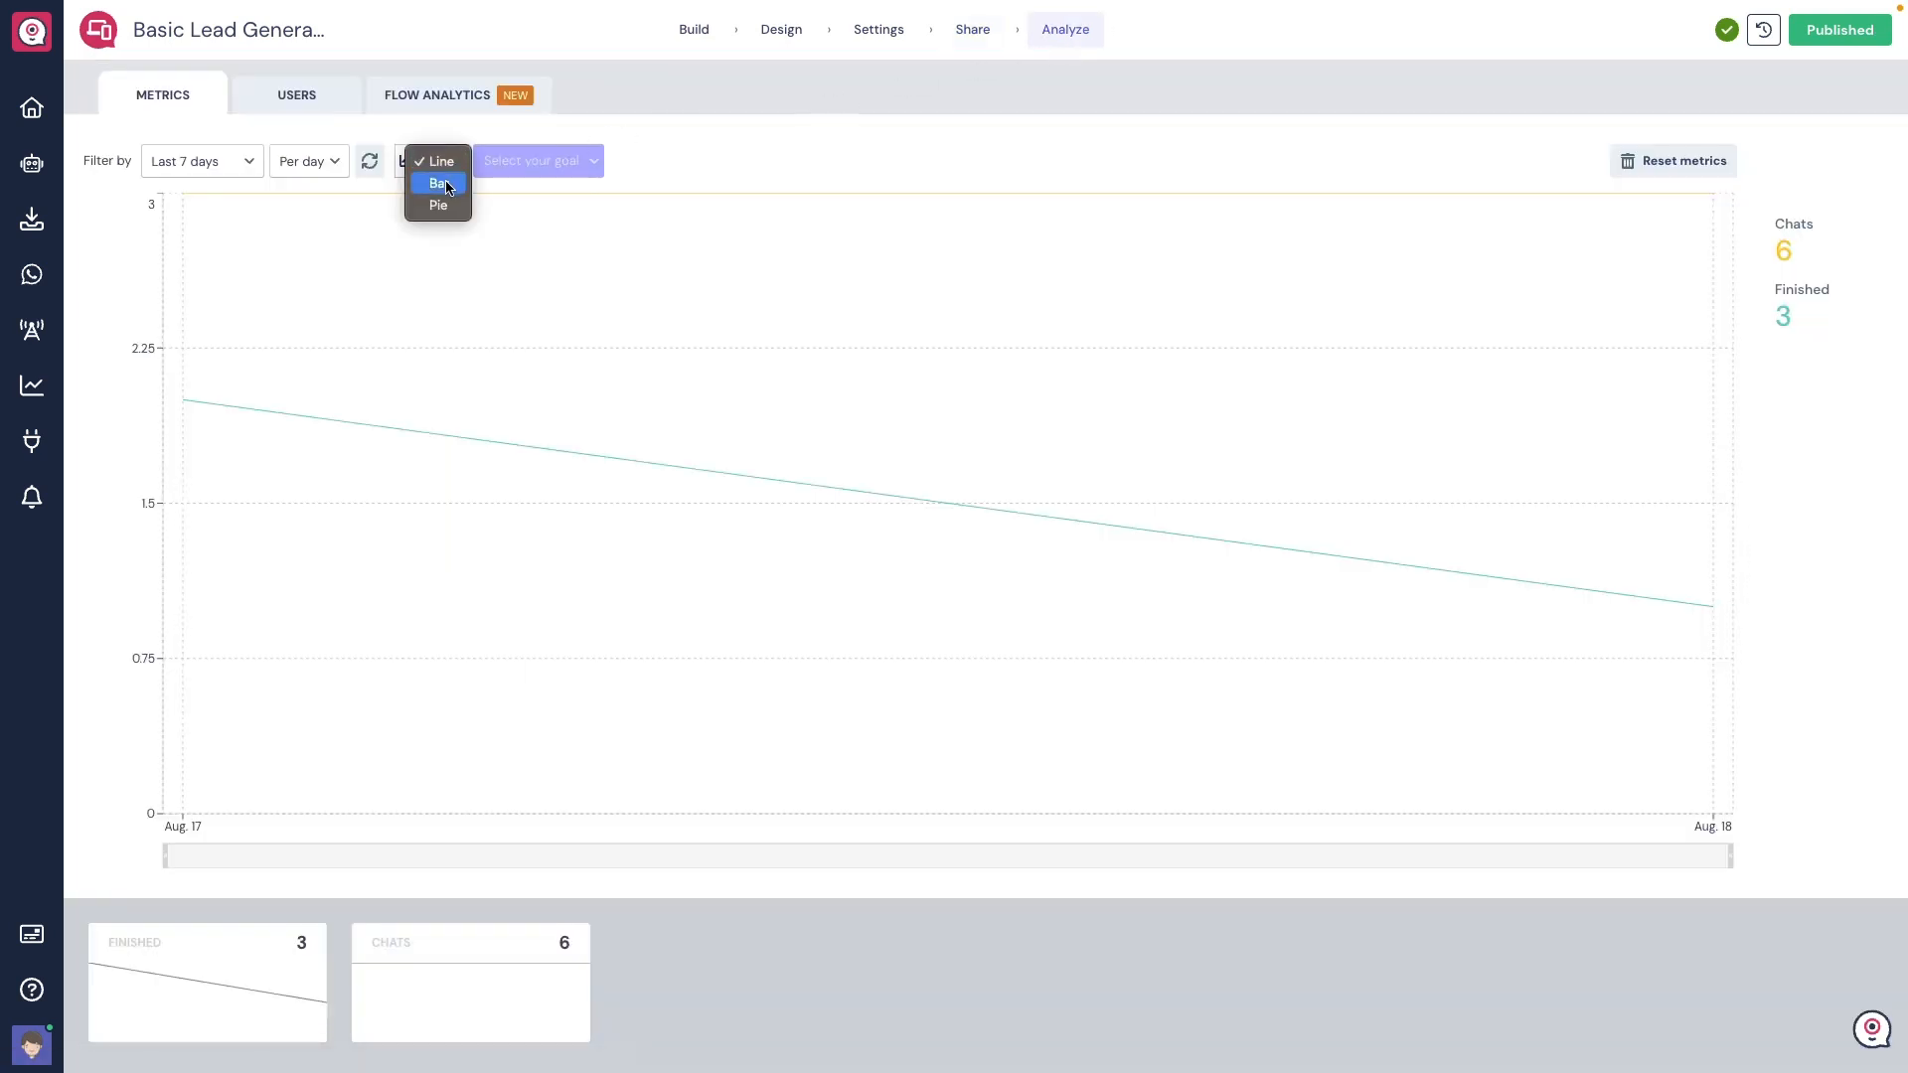
left_click(437, 183)
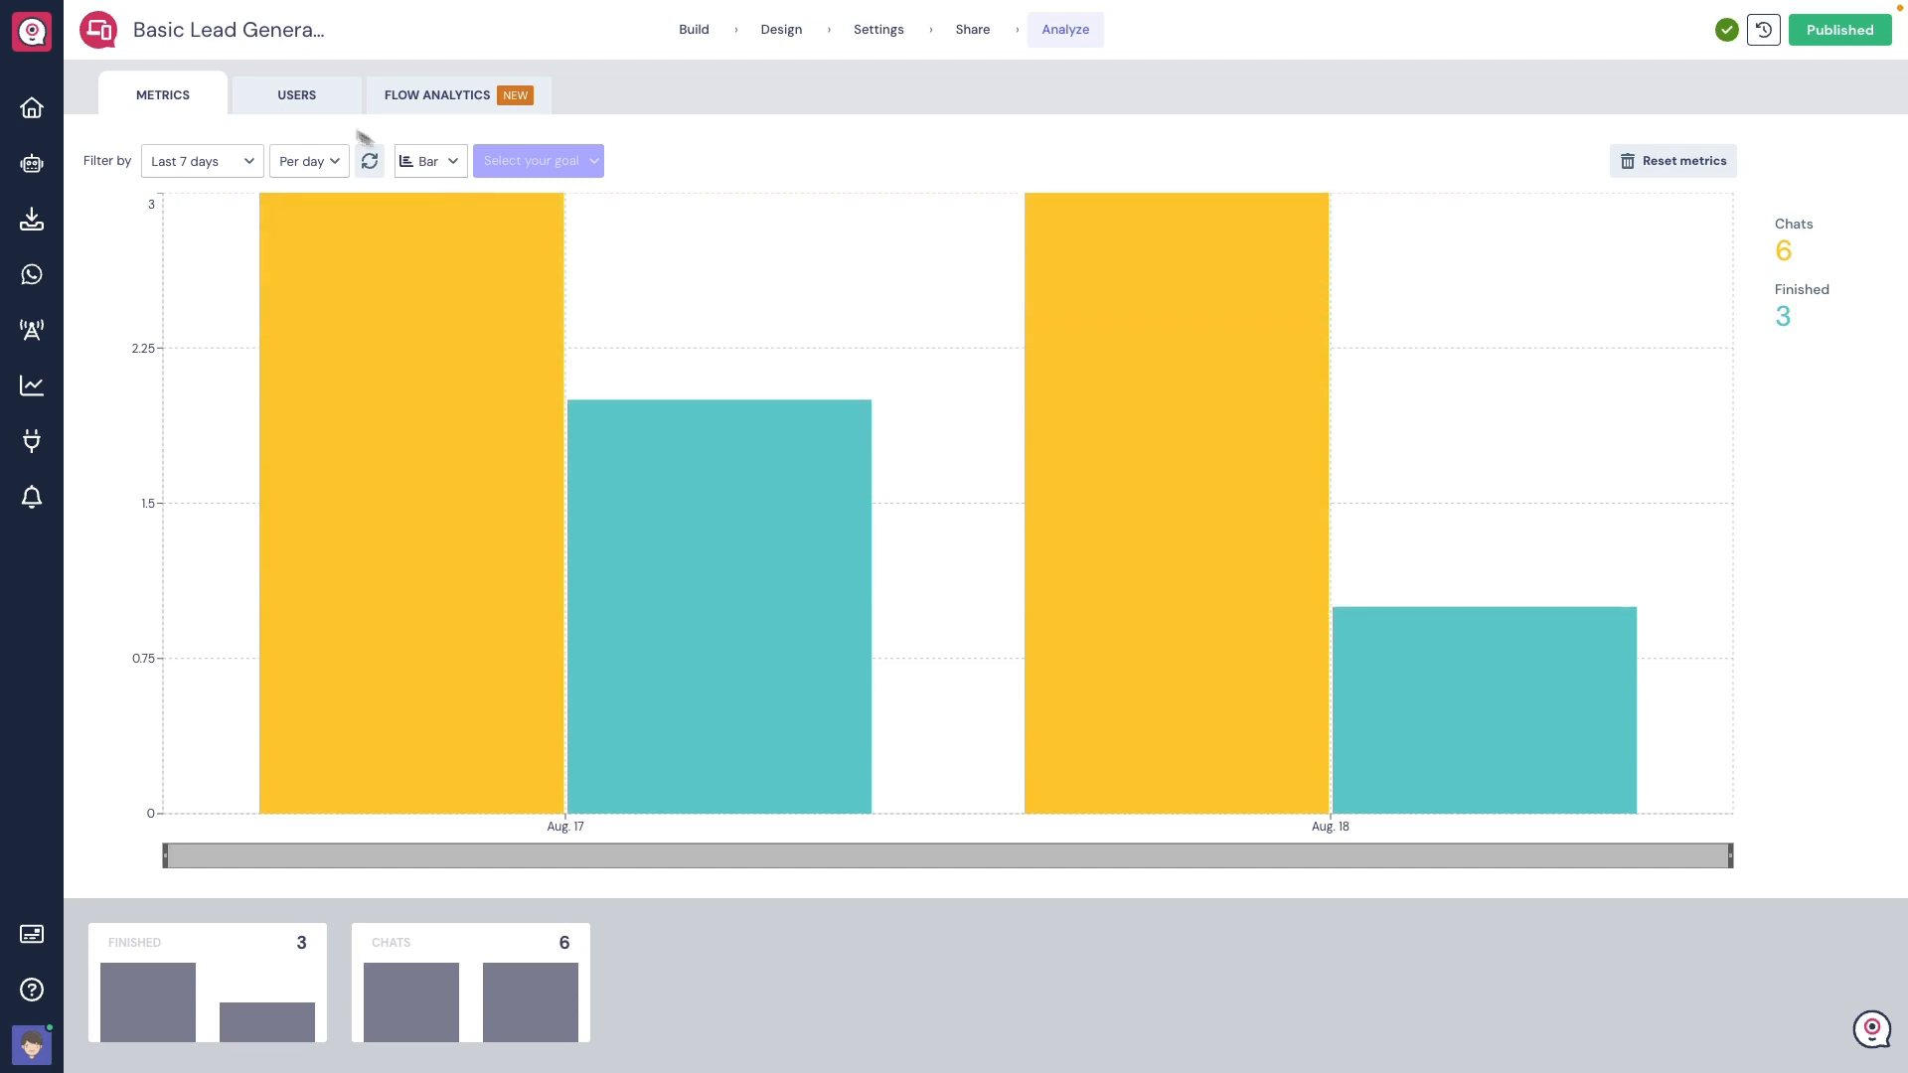
Step: Browse the users table of captured leads, then load Flow Analytics with drop-off rates
left_click(296, 93)
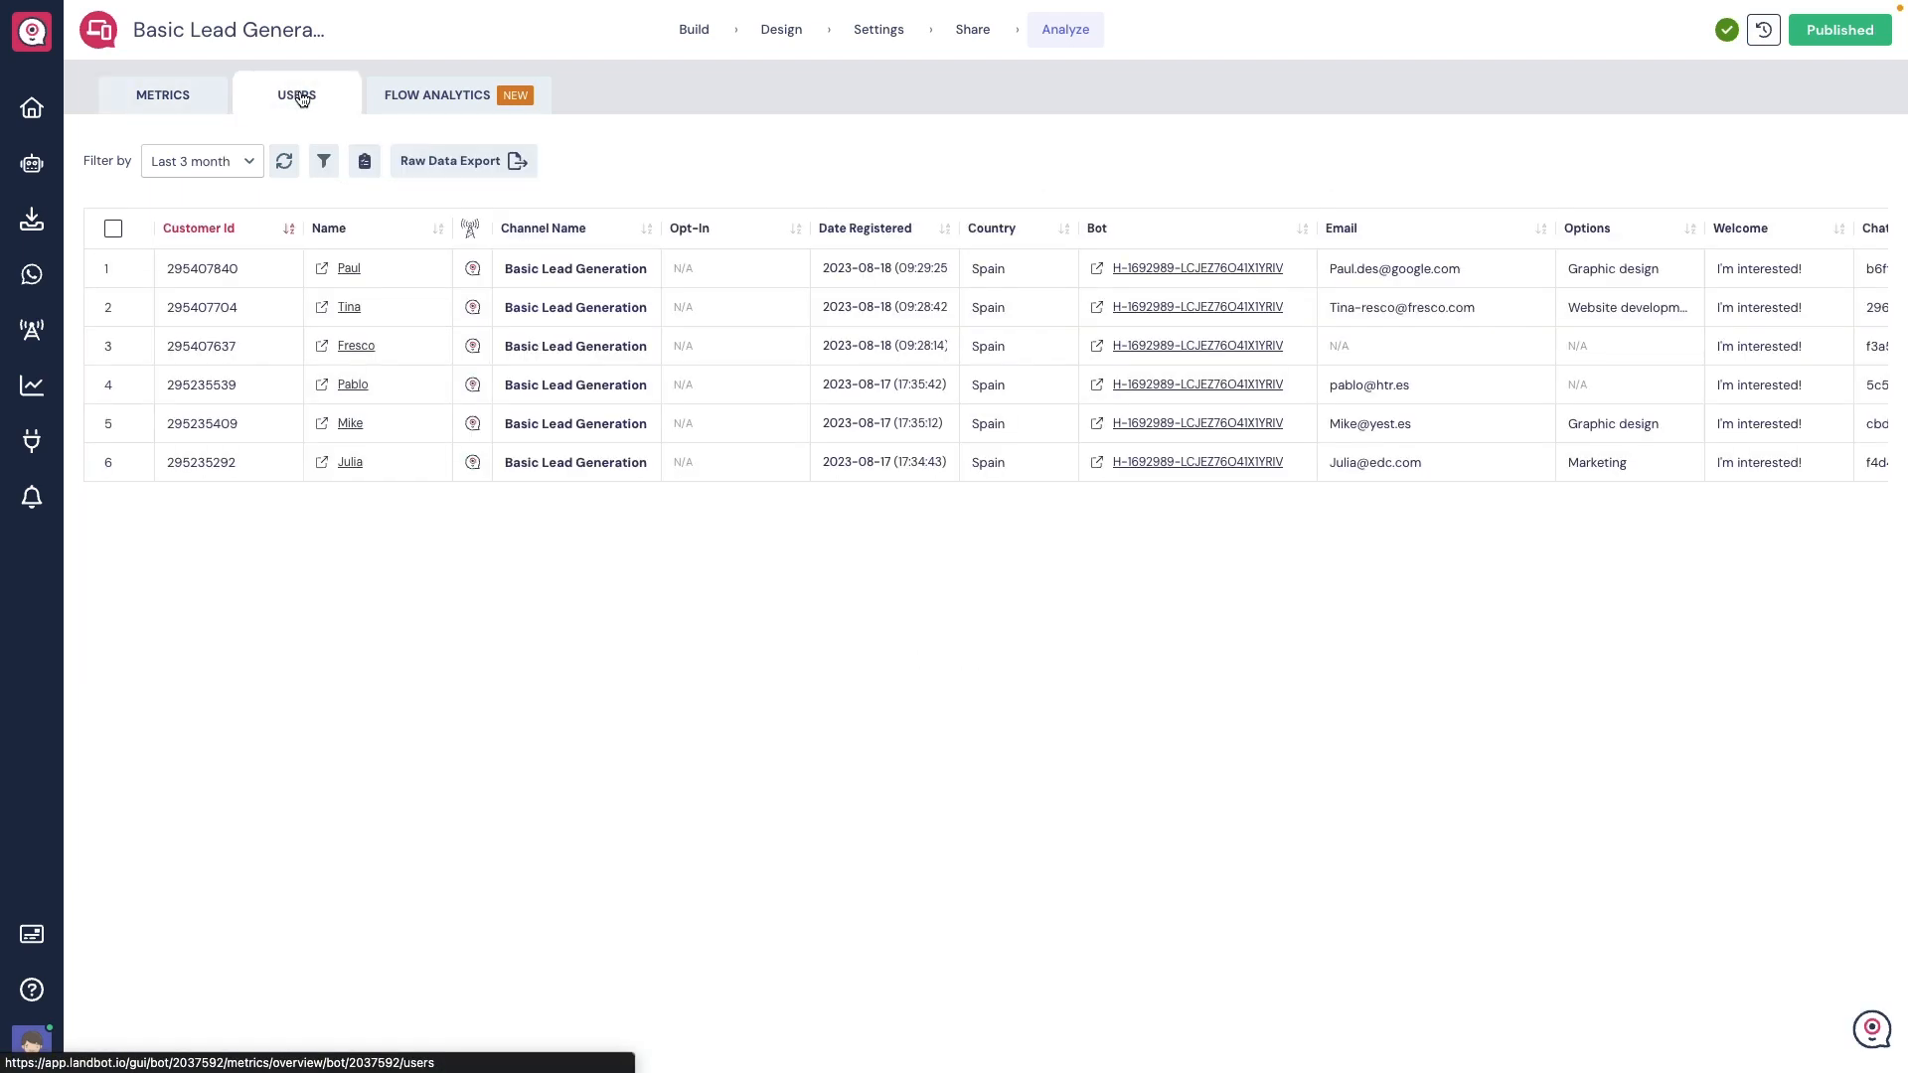
scroll("right", 3)
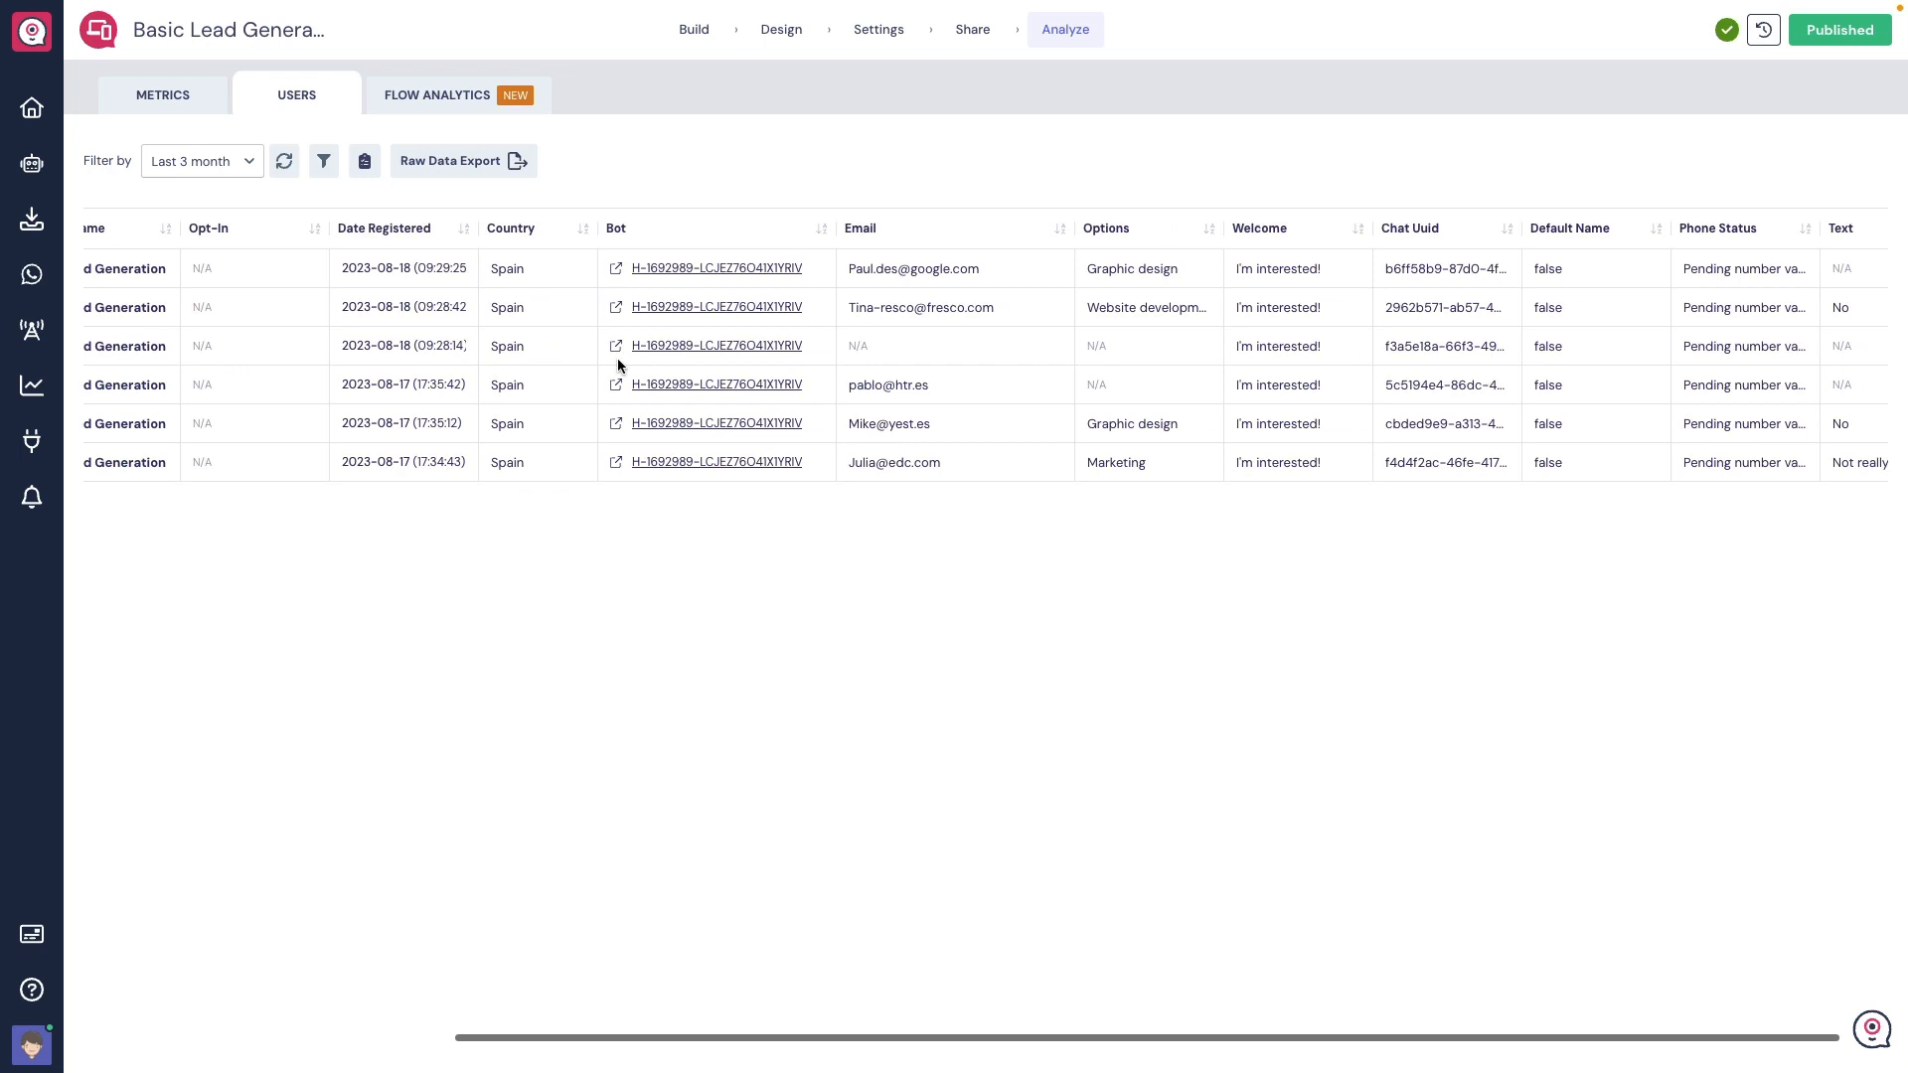
left_click(437, 93)
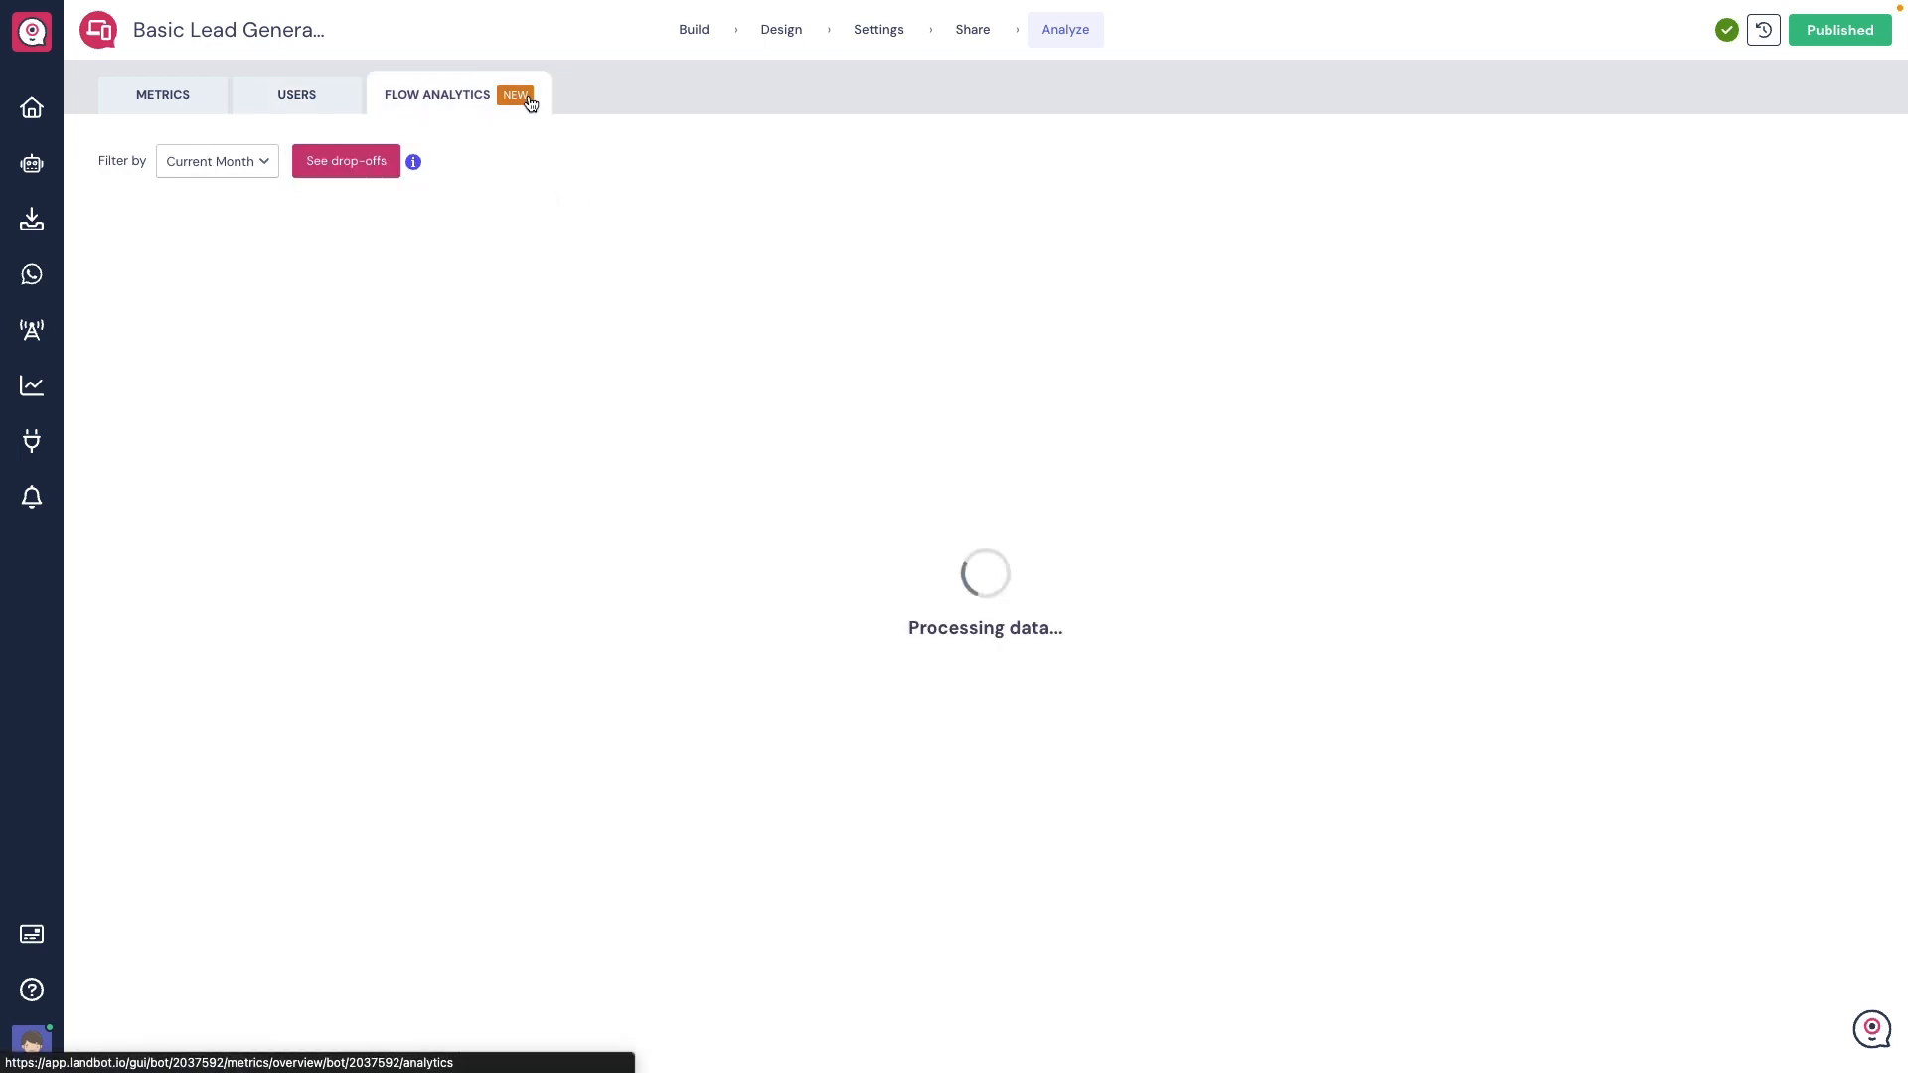